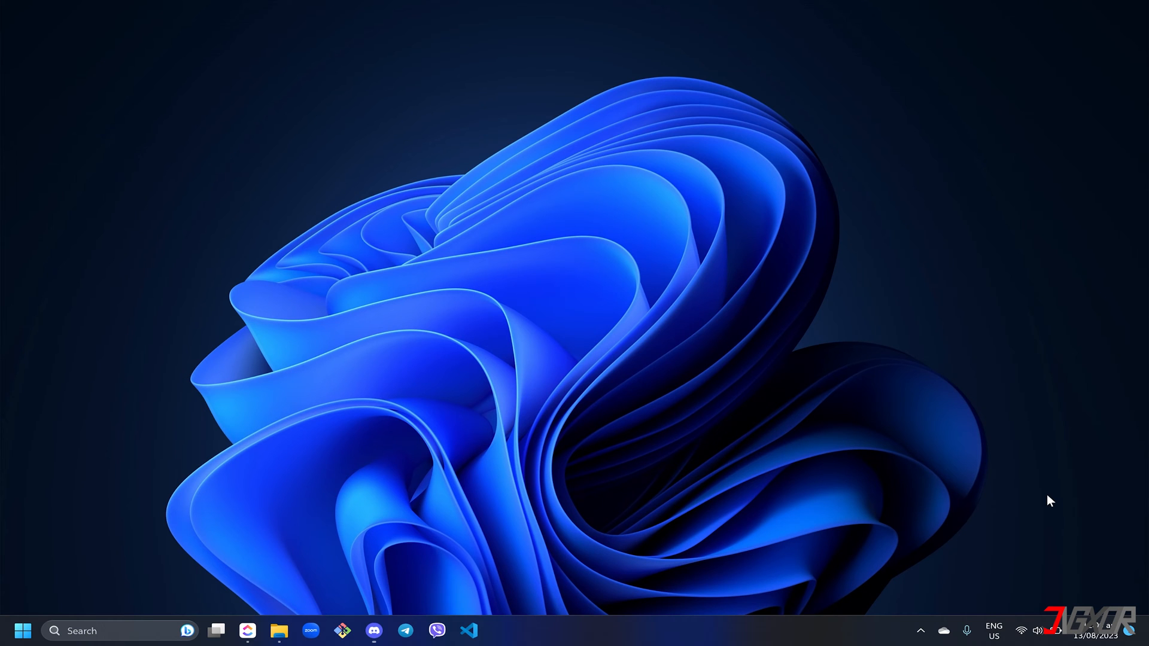
- Browse to the Movavi Video Suite page in Chrome and start the free trial download
{"action": "left_click", "coordinate": [373, 630]}
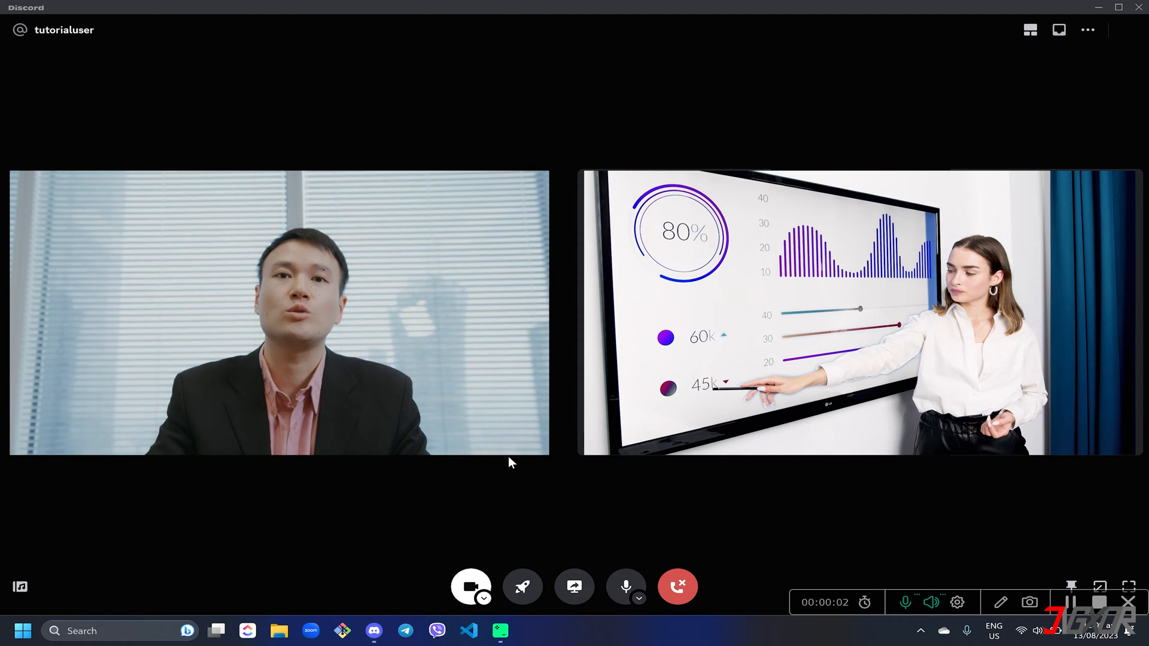
{"action": "left_click", "coordinate": [678, 587]}
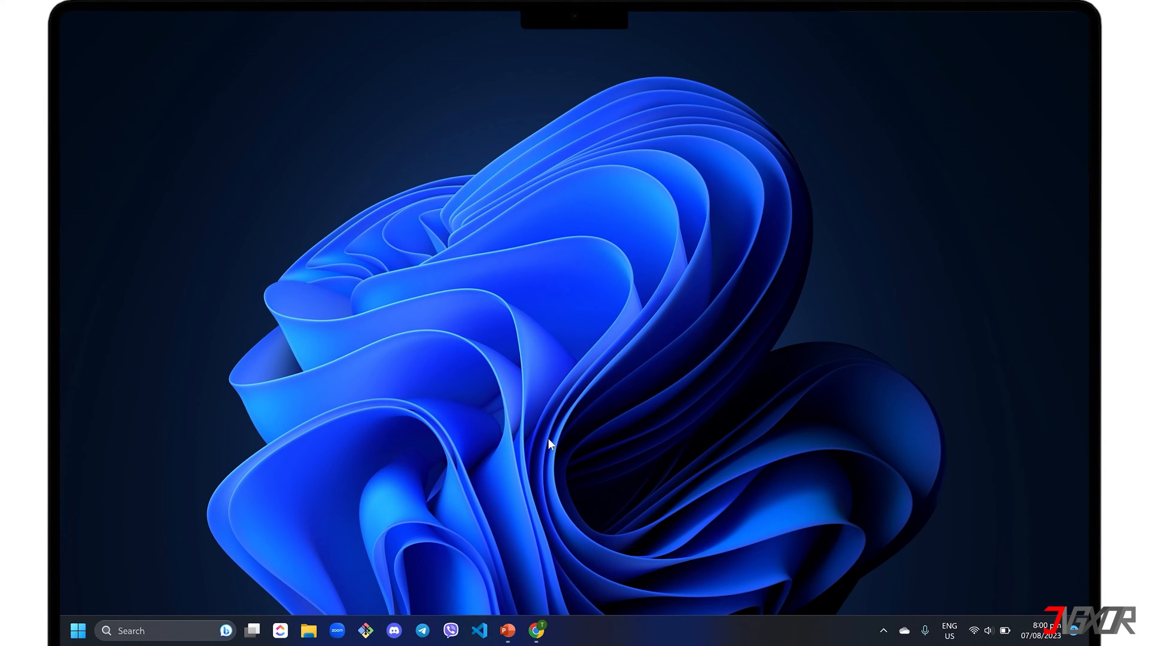
{"action": "left_click", "coordinate": [538, 630]}
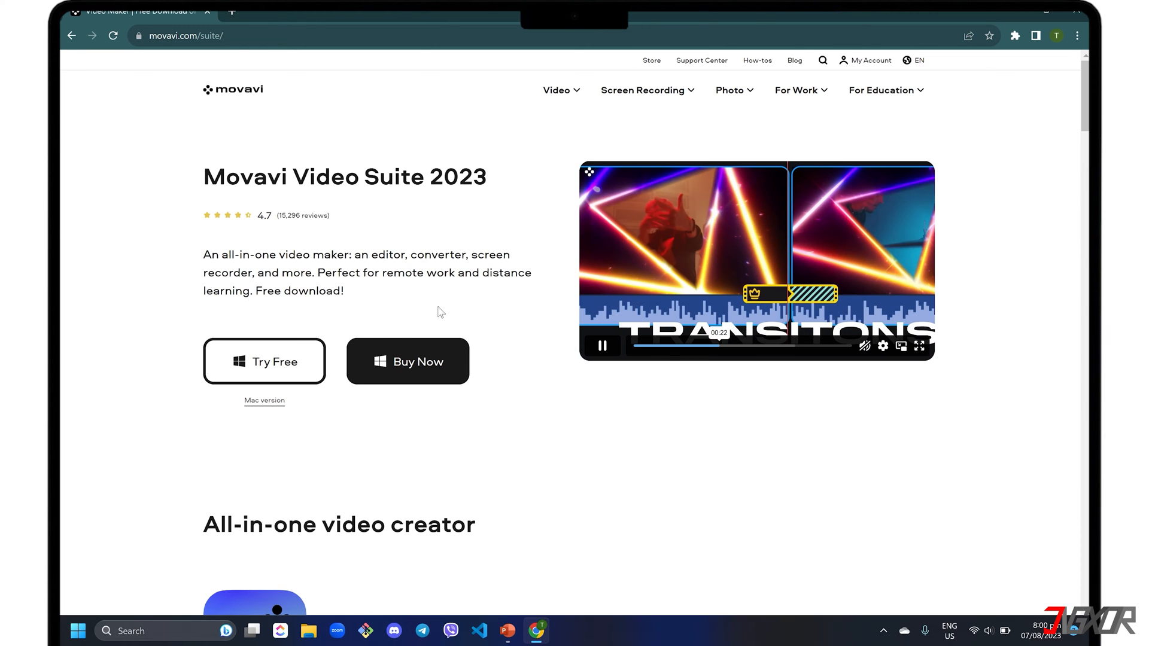
{"action": "mouse_move", "coordinate": [265, 400]}
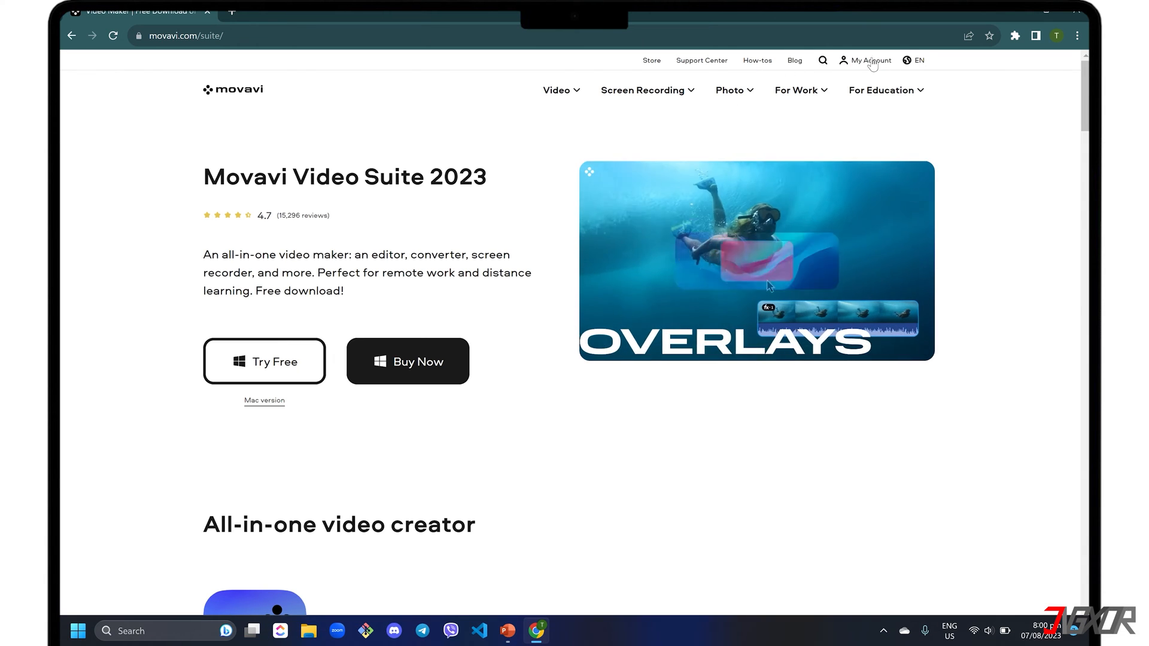
{"action": "left_click", "coordinate": [913, 60]}
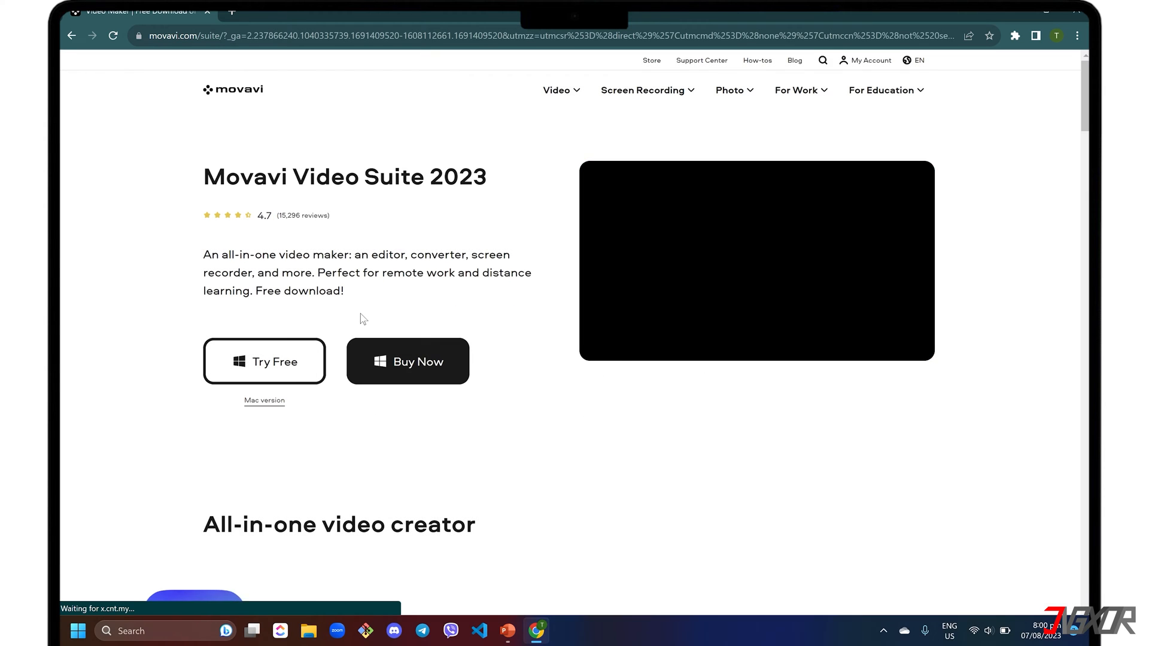
{"action": "left_click", "coordinate": [755, 260]}
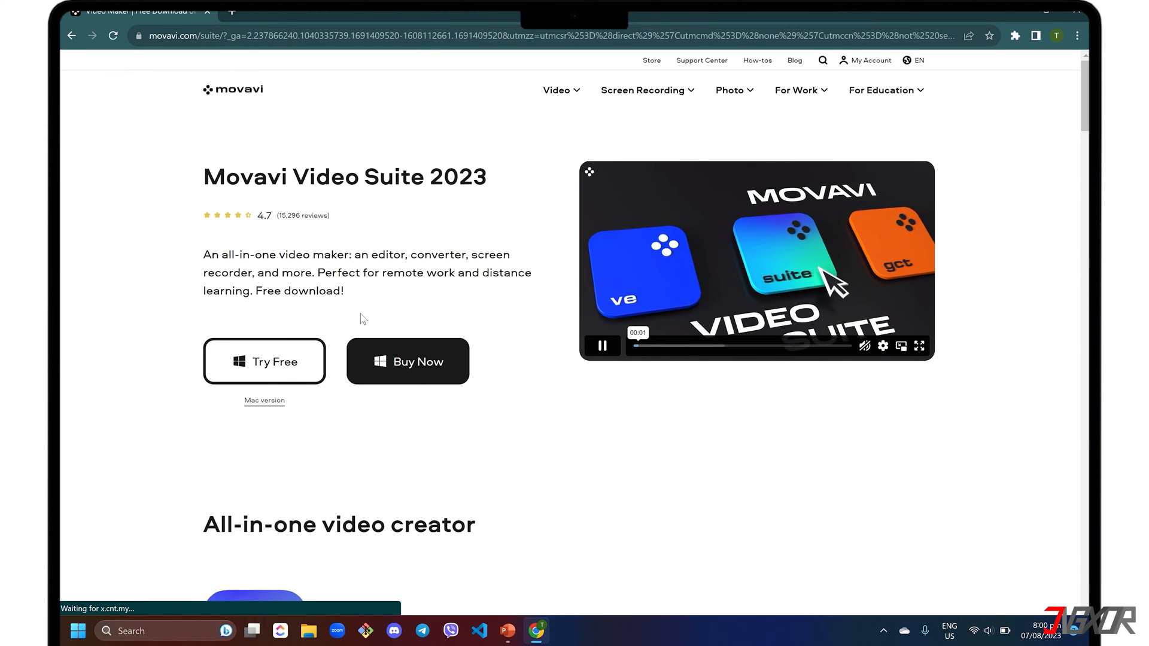
{"action": "mouse_move", "coordinate": [277, 364]}
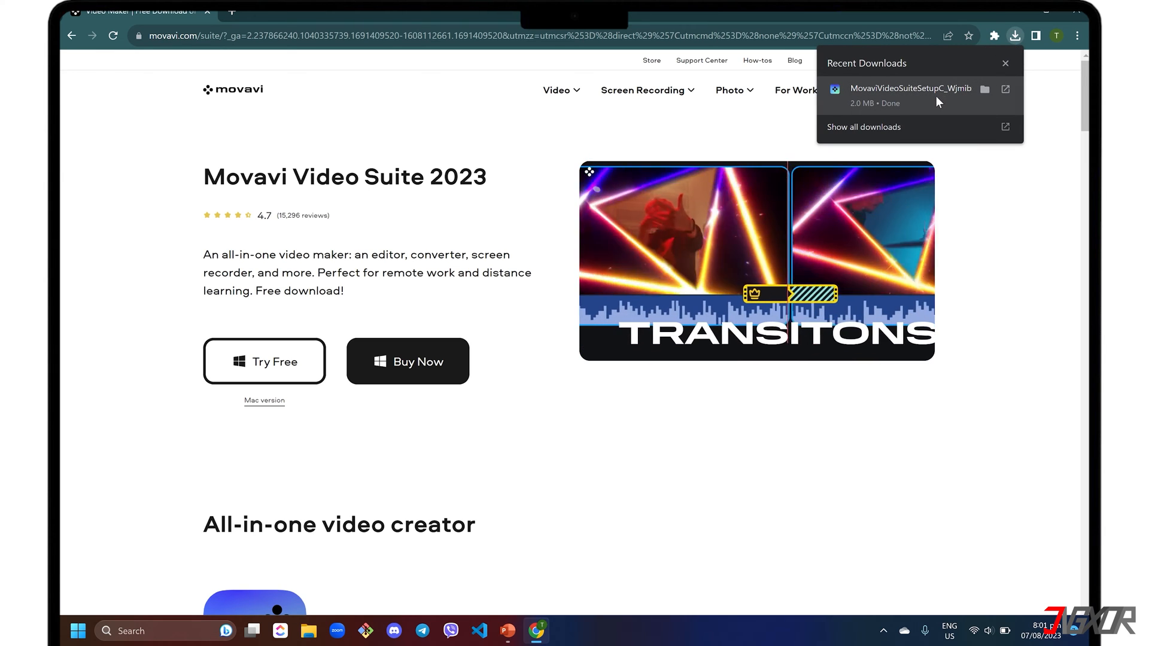
- Run the downloaded installer, accept the EULA and begin installing Video Suite 2023
{"action": "left_click", "coordinate": [909, 87]}
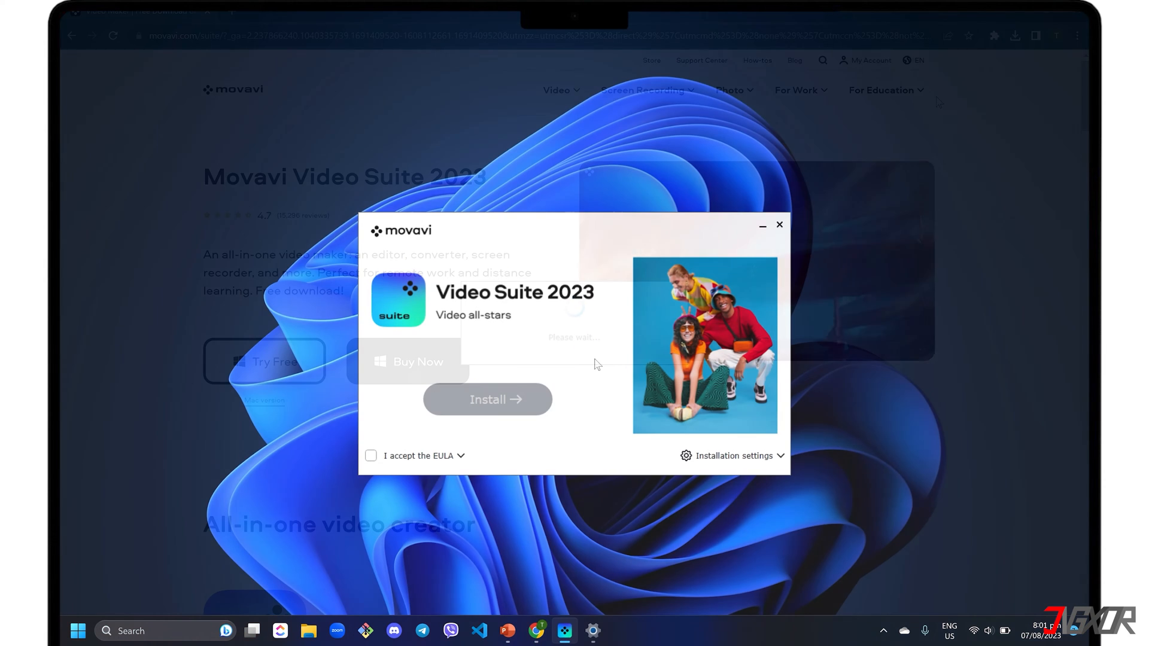
{"action": "left_click", "coordinate": [371, 456]}
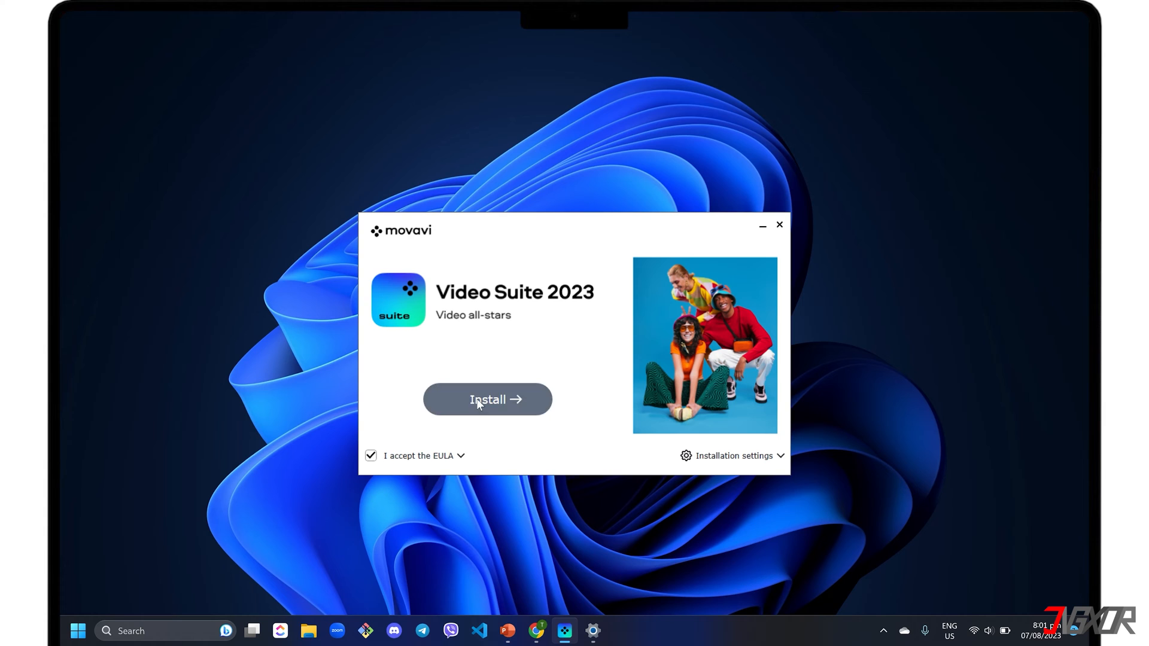
{"action": "left_click", "coordinate": [487, 399]}
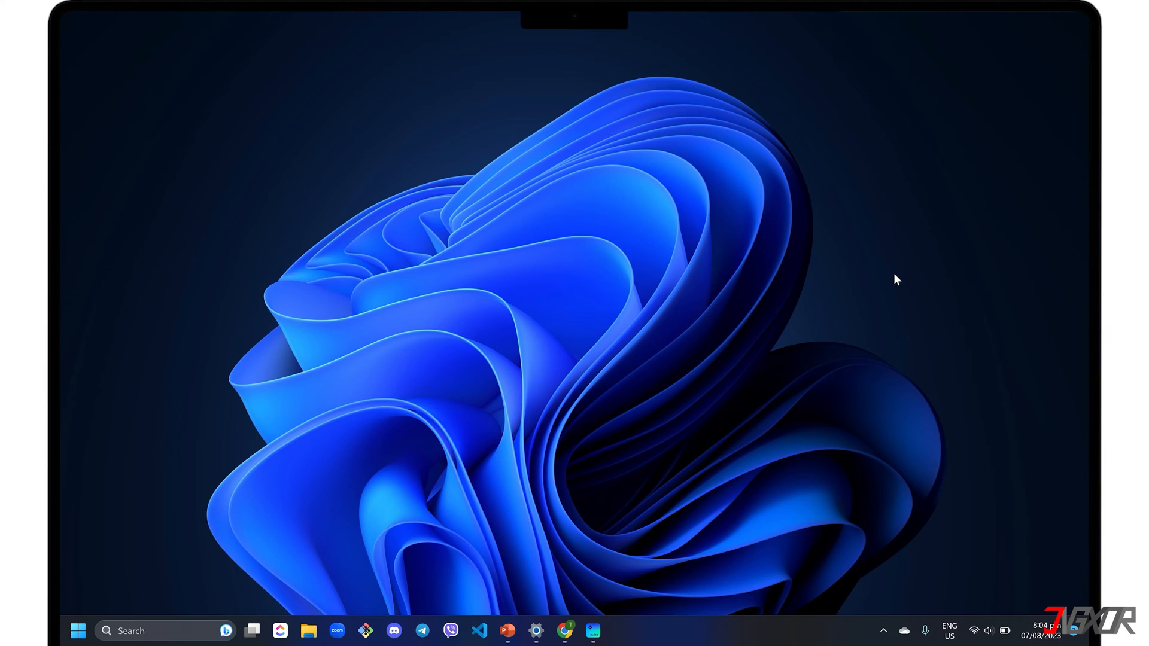
- Start Movavi Screen Recorder from the taskbar and reveal the hidden tray icons
{"action": "left_click", "coordinate": [620, 631]}
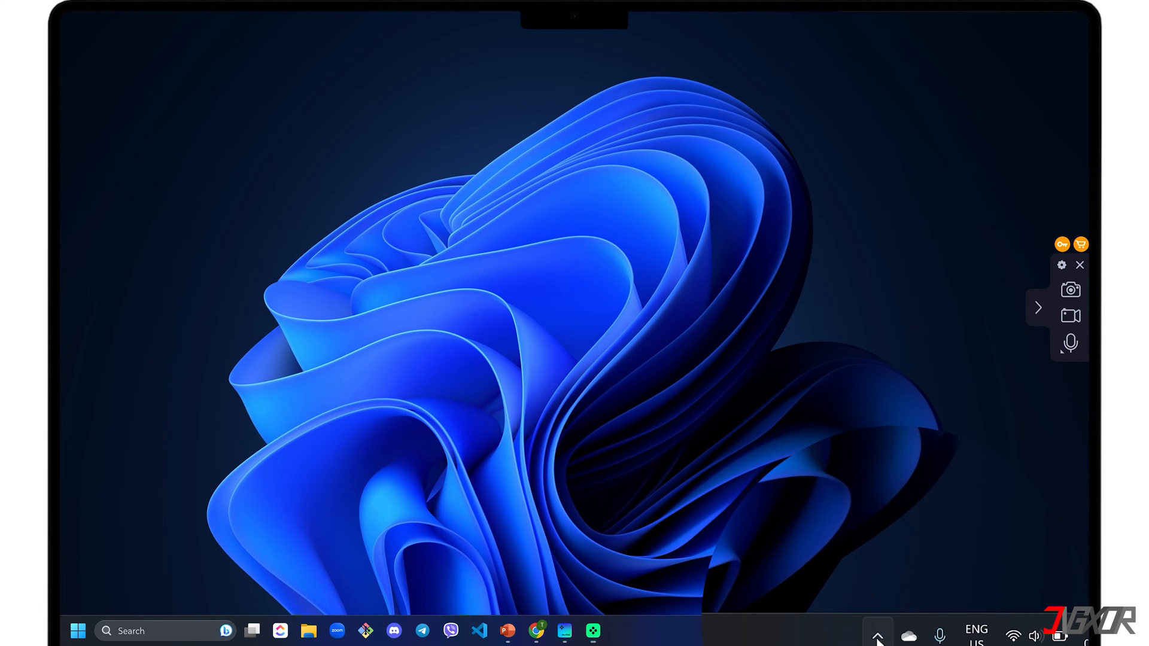
{"action": "left_click", "coordinate": [877, 632]}
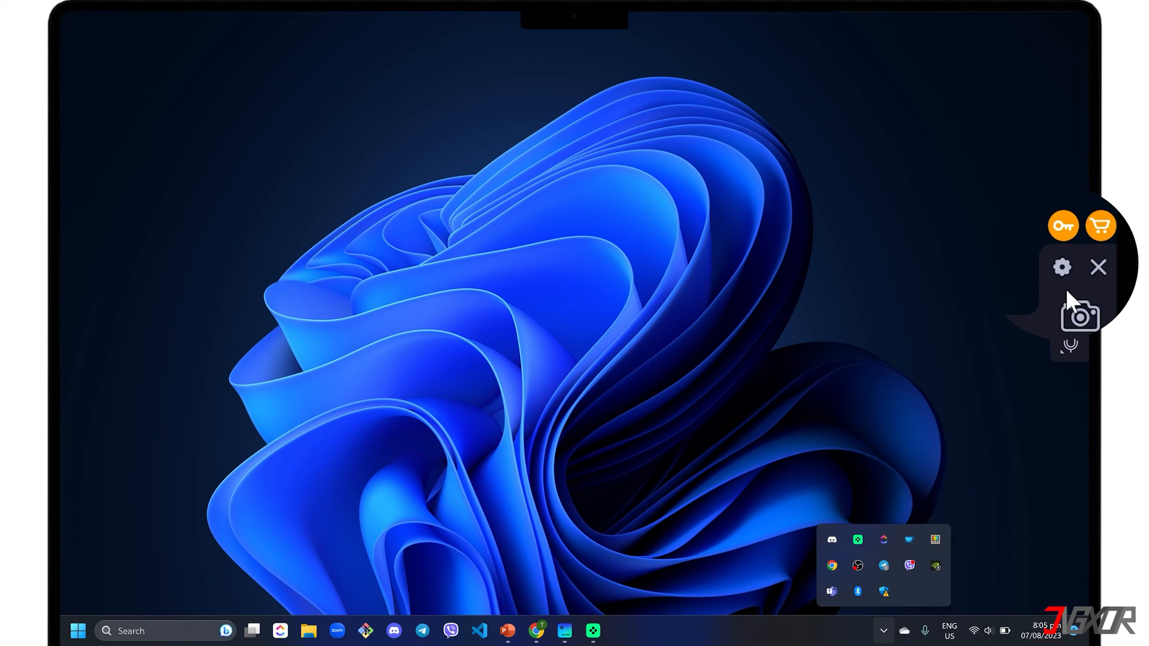
- In General settings untick 'Hide recording panel', then view the Files section
{"action": "left_click", "coordinate": [1061, 267]}
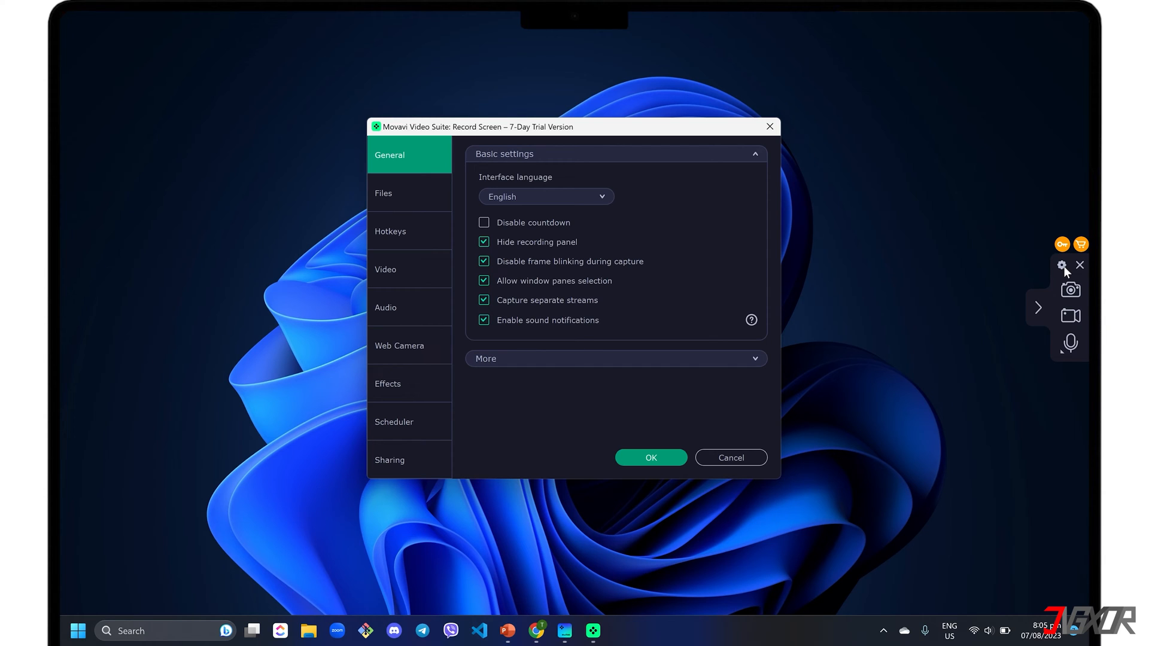
{"action": "mouse_move", "coordinate": [377, 166]}
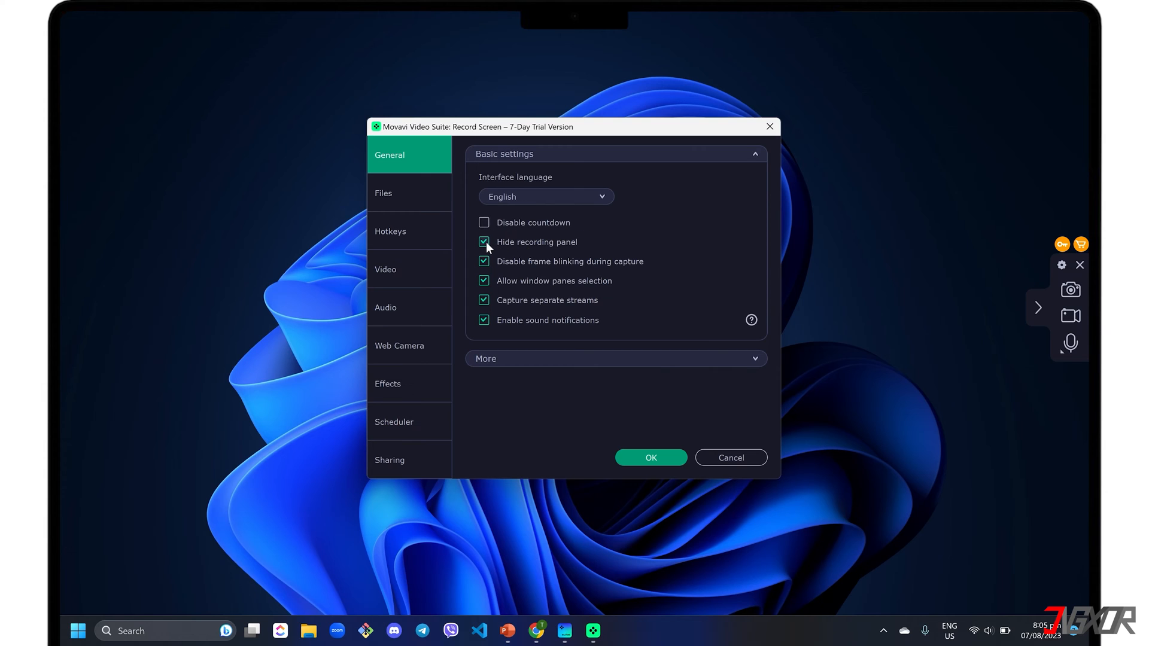
{"action": "left_click", "coordinate": [483, 242]}
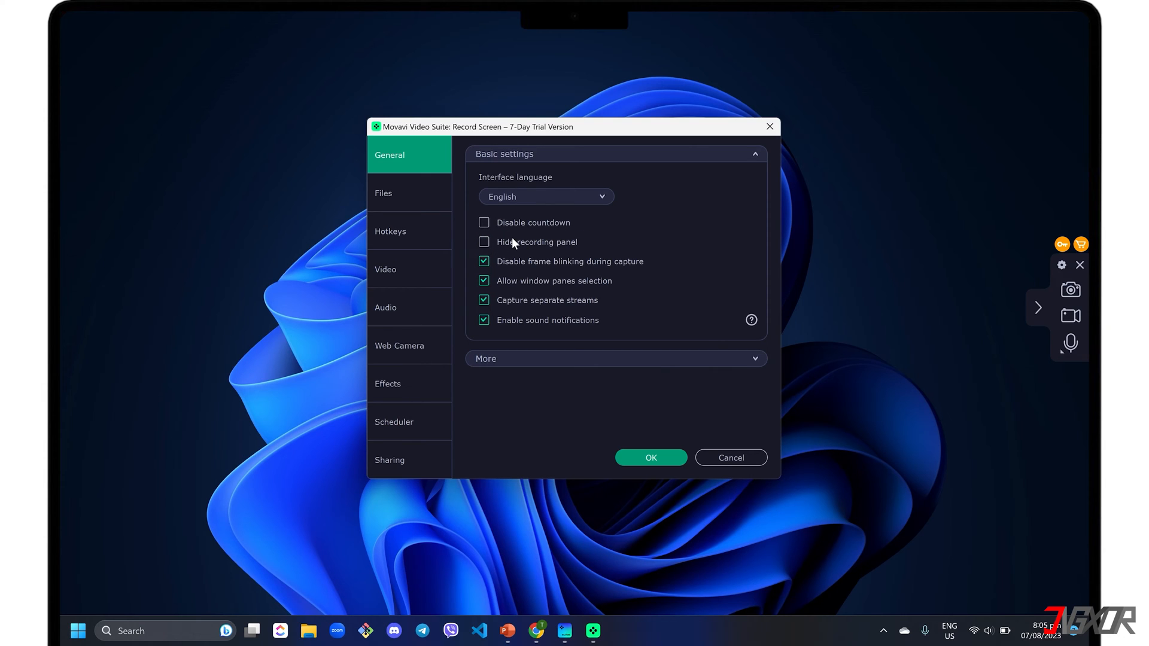
{"action": "left_click", "coordinate": [409, 193]}
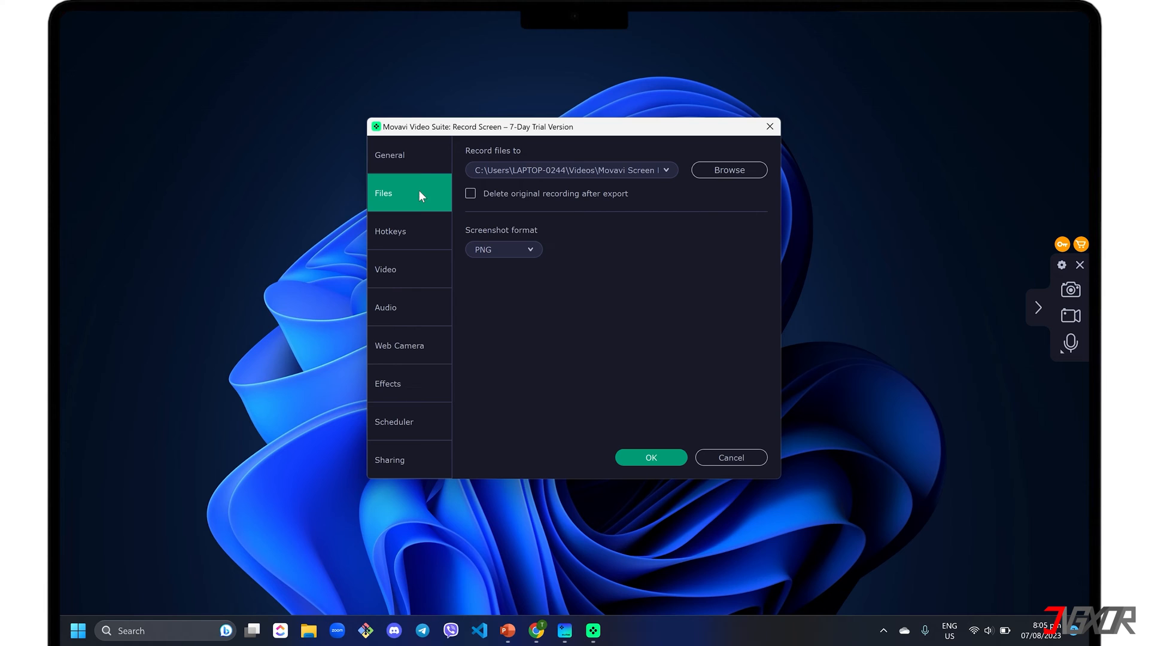
{"action": "mouse_move", "coordinate": [667, 175]}
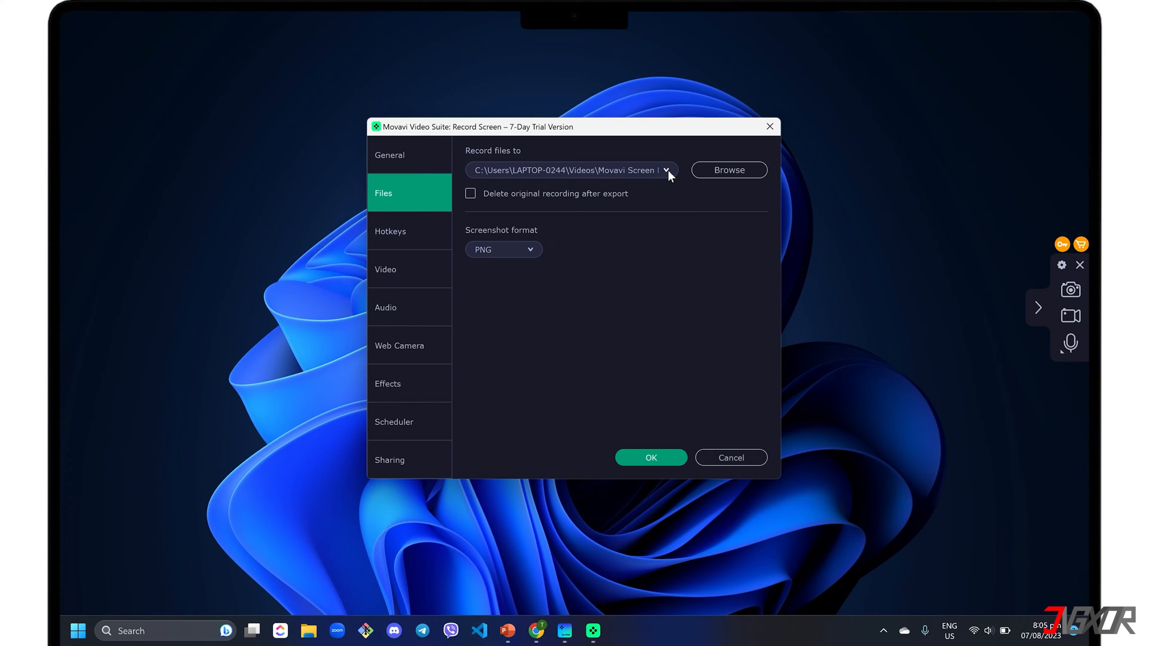
- Review the Video and Effects settings and select 'Schedule recording' in the Scheduler
{"action": "left_click", "coordinate": [385, 269]}
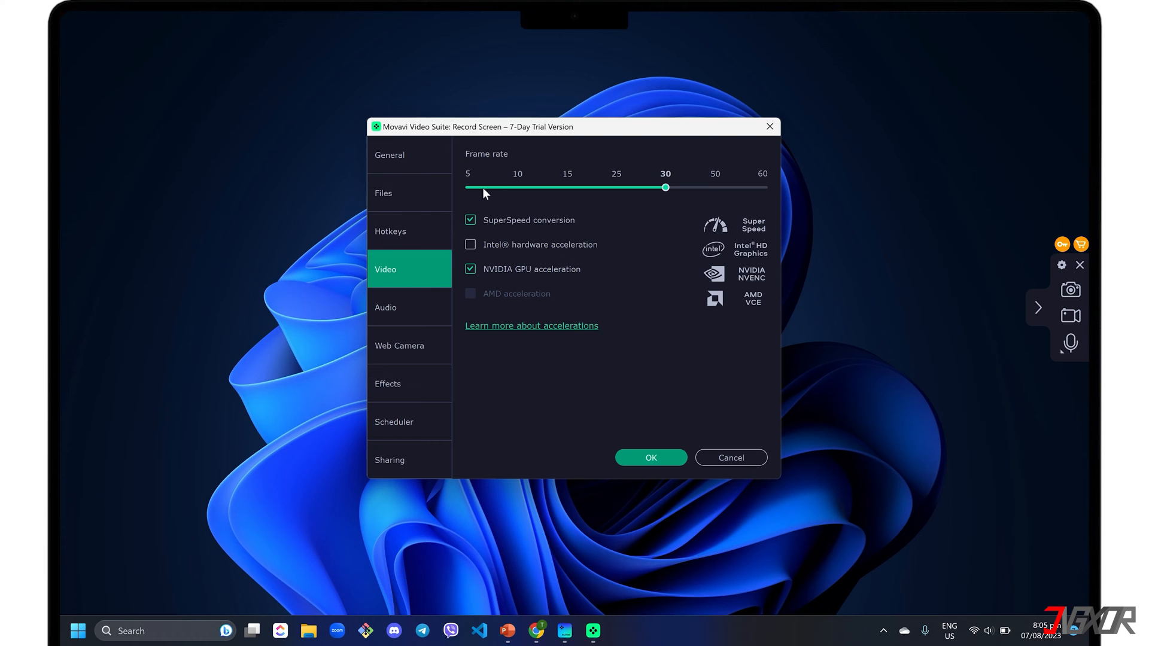
{"action": "mouse_move", "coordinate": [428, 308]}
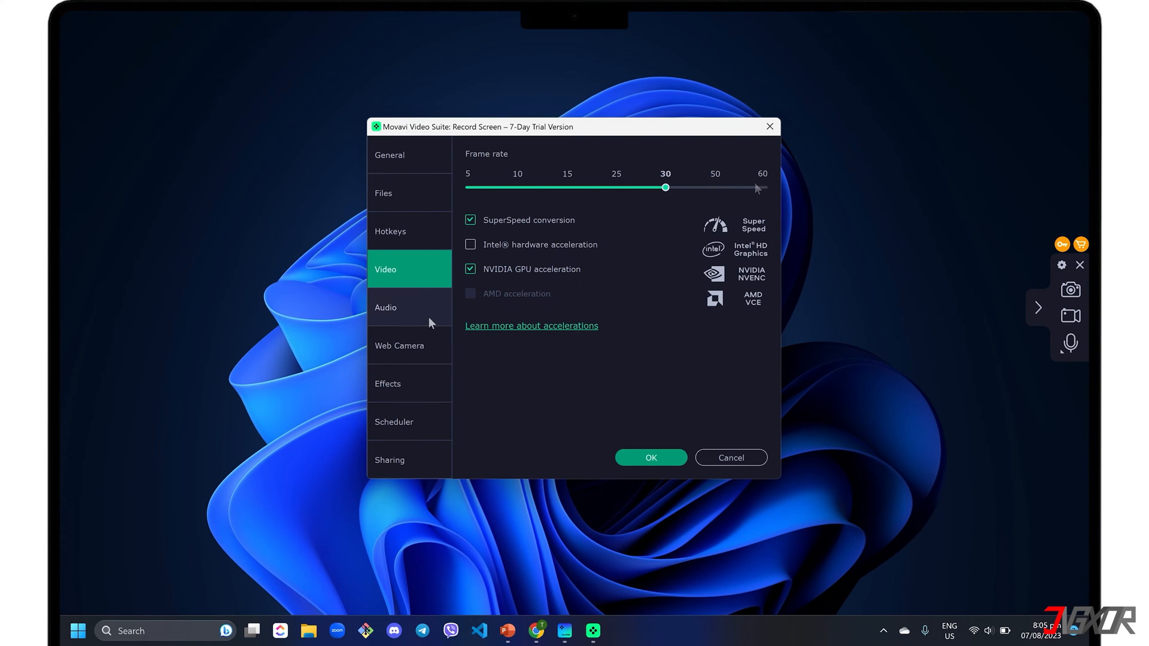
{"action": "left_click", "coordinate": [388, 383]}
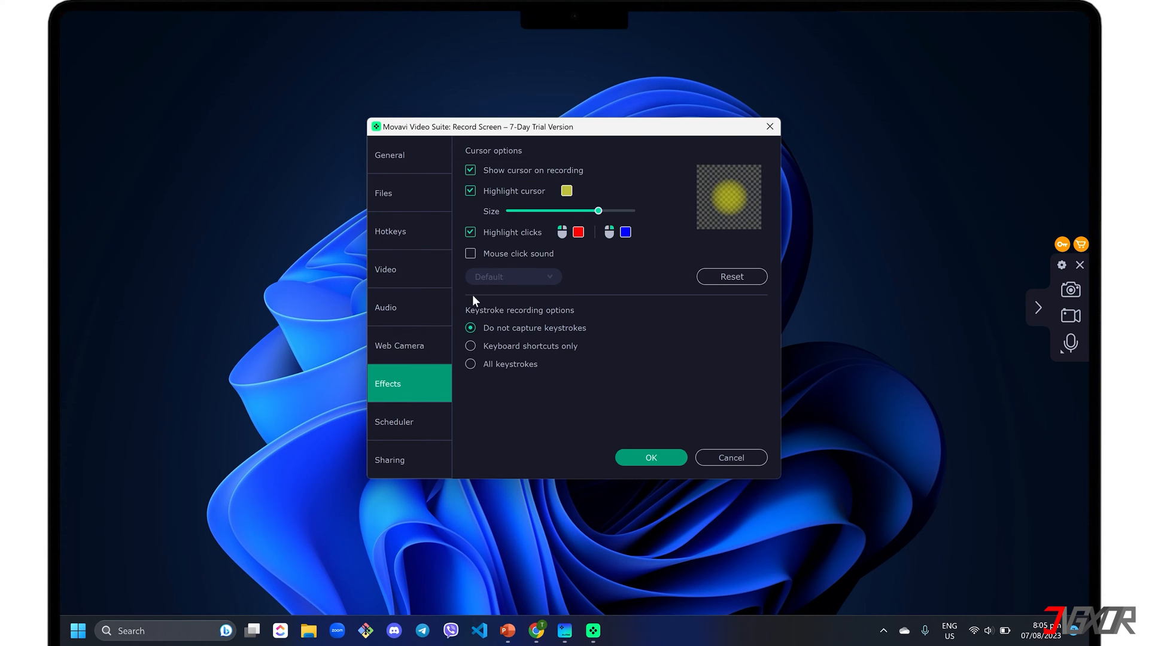
{"action": "mouse_move", "coordinate": [500, 275]}
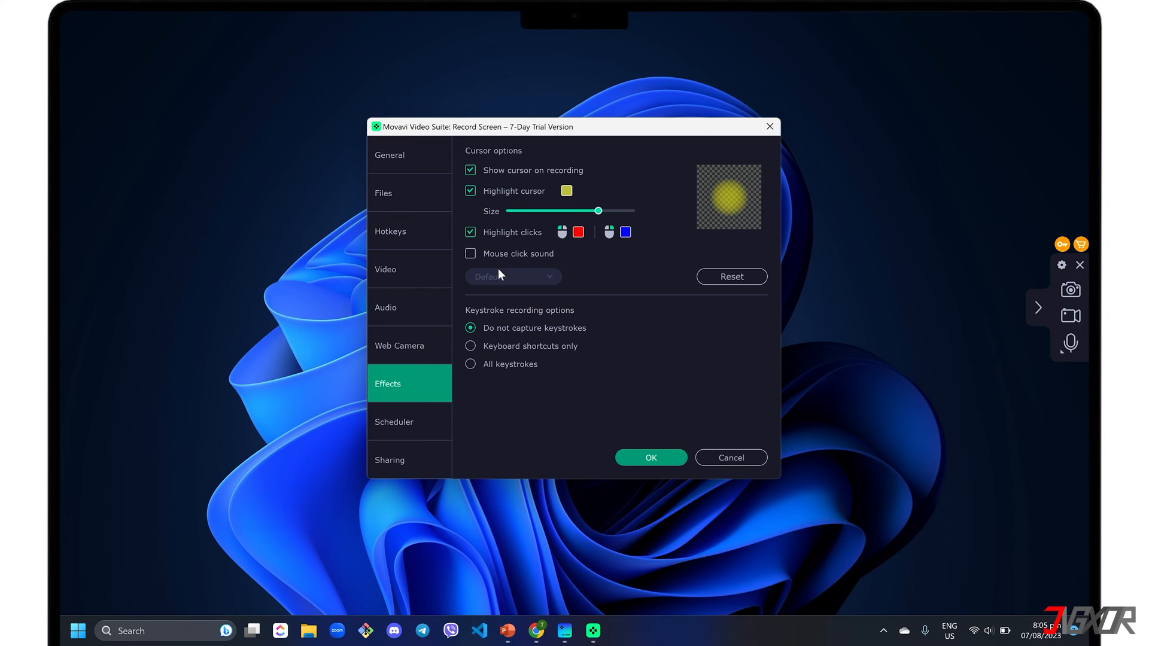
{"action": "mouse_move", "coordinate": [520, 342]}
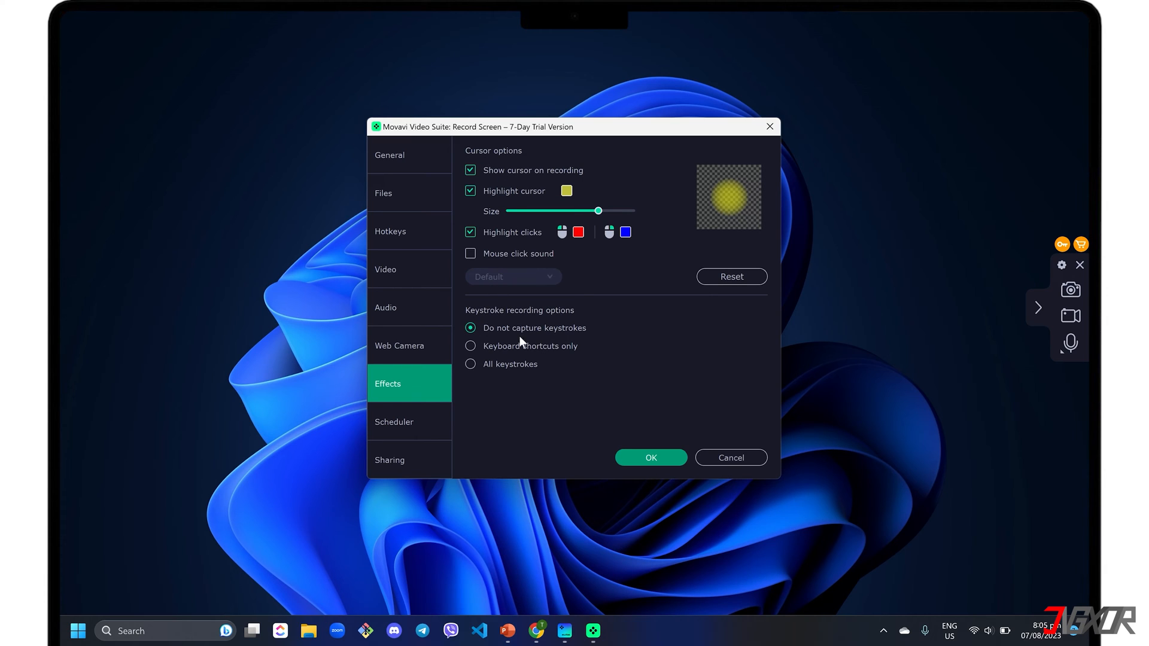
{"action": "left_click", "coordinate": [409, 421]}
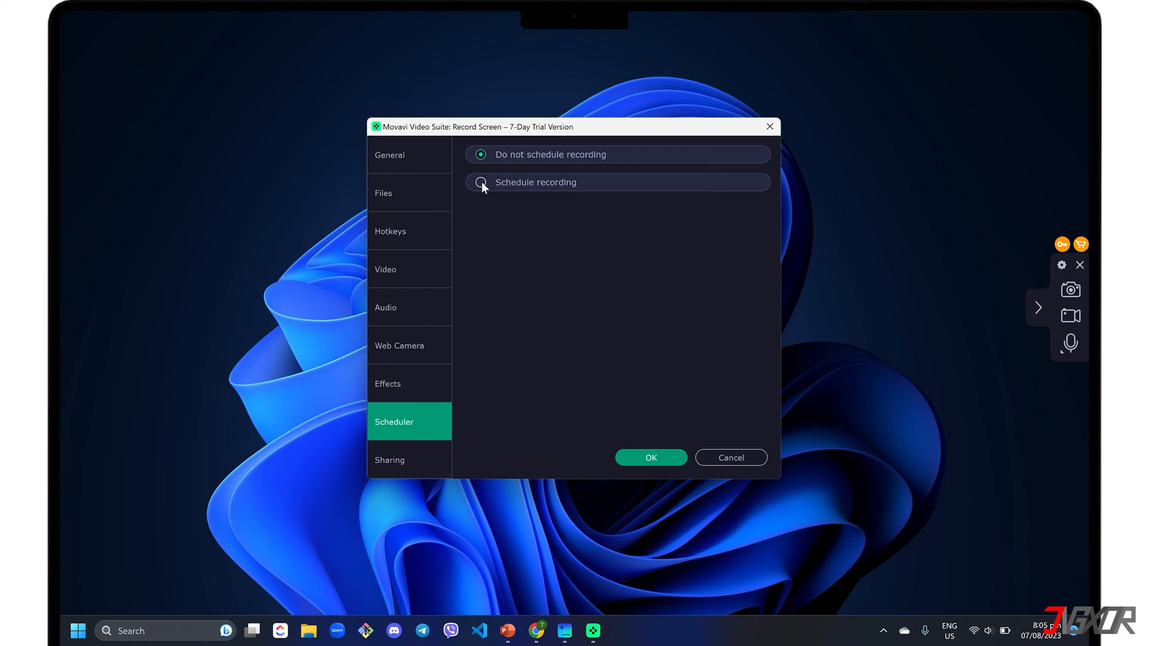
{"action": "left_click", "coordinate": [480, 182]}
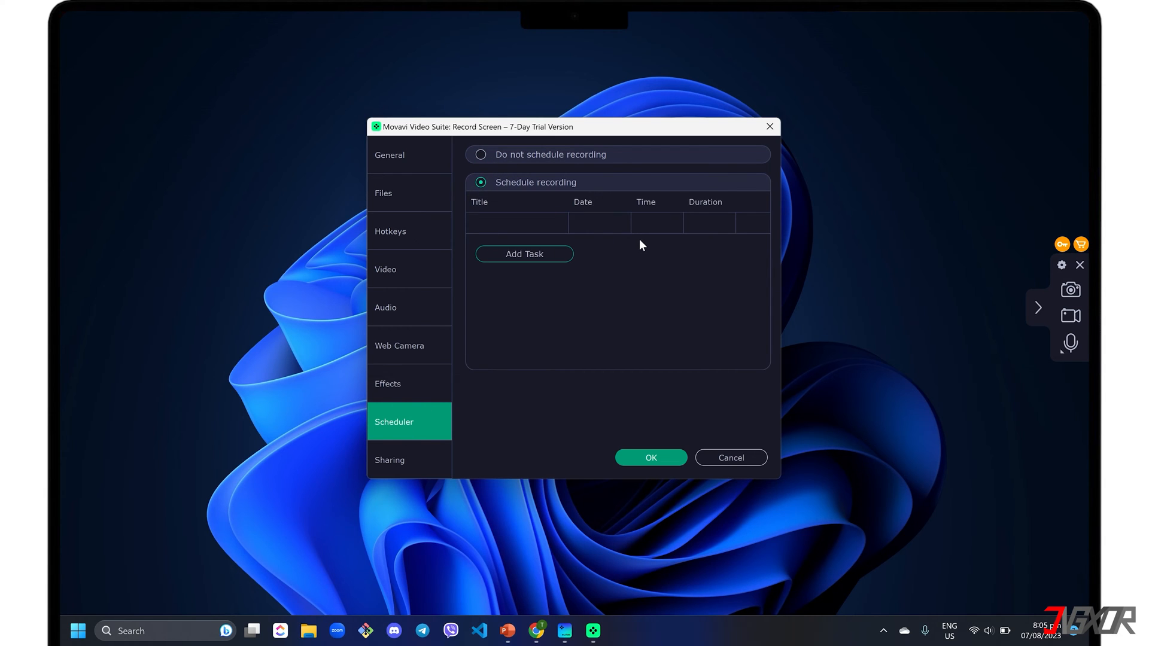
{"action": "left_click", "coordinate": [480, 155]}
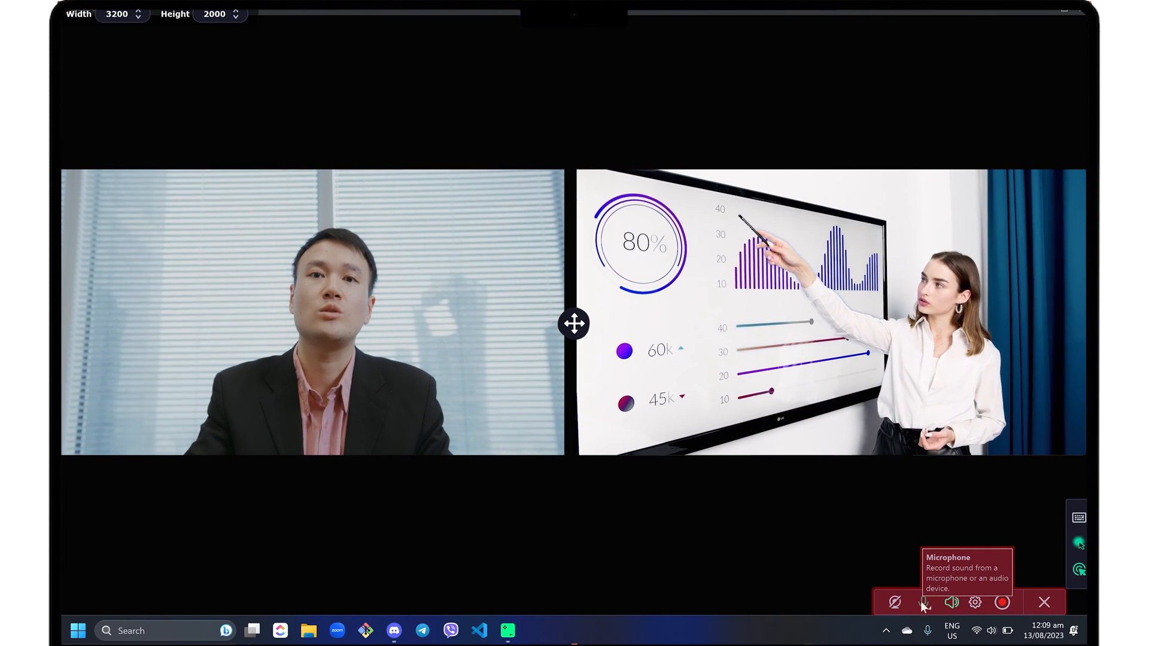
- Enable microphone sound capture from the recording toolbar
{"action": "left_click", "coordinate": [922, 601]}
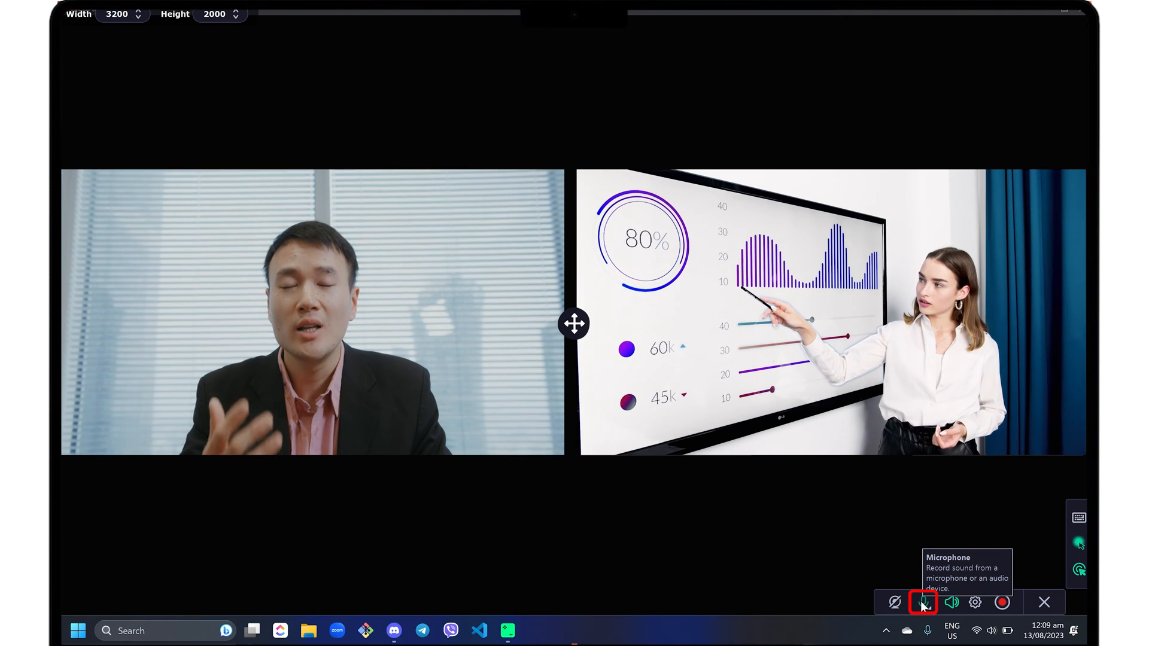
{"action": "mouse_move", "coordinate": [951, 602]}
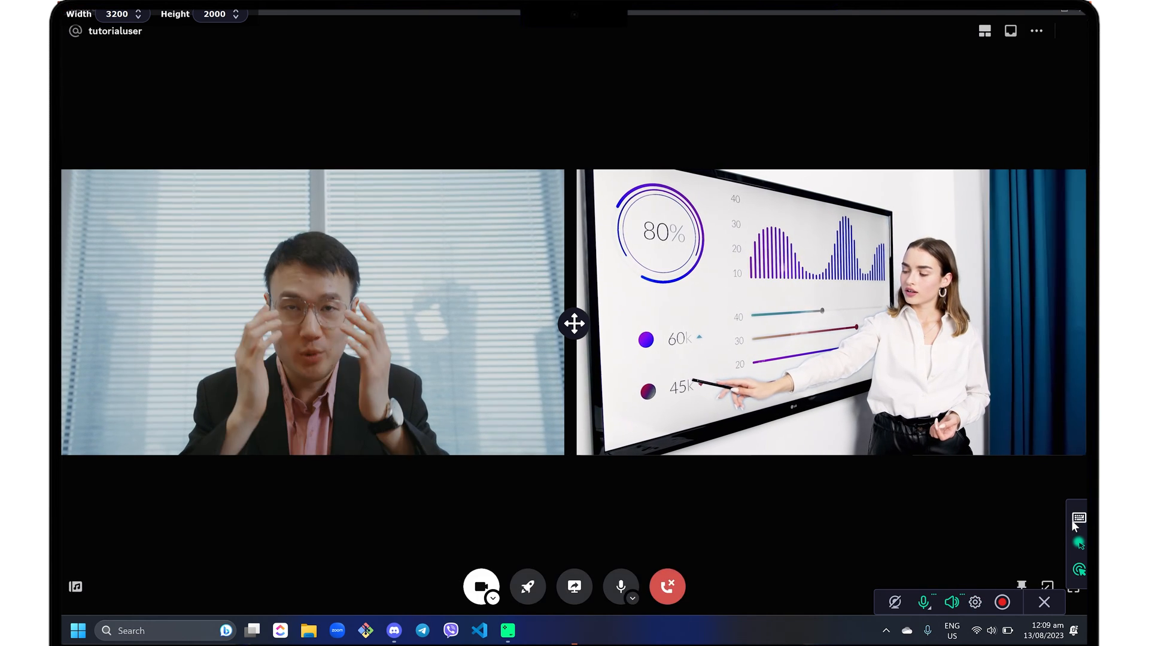
- Choose 'All keystrokes' in the side panel's keystroke display options
{"action": "left_click", "coordinate": [1078, 518]}
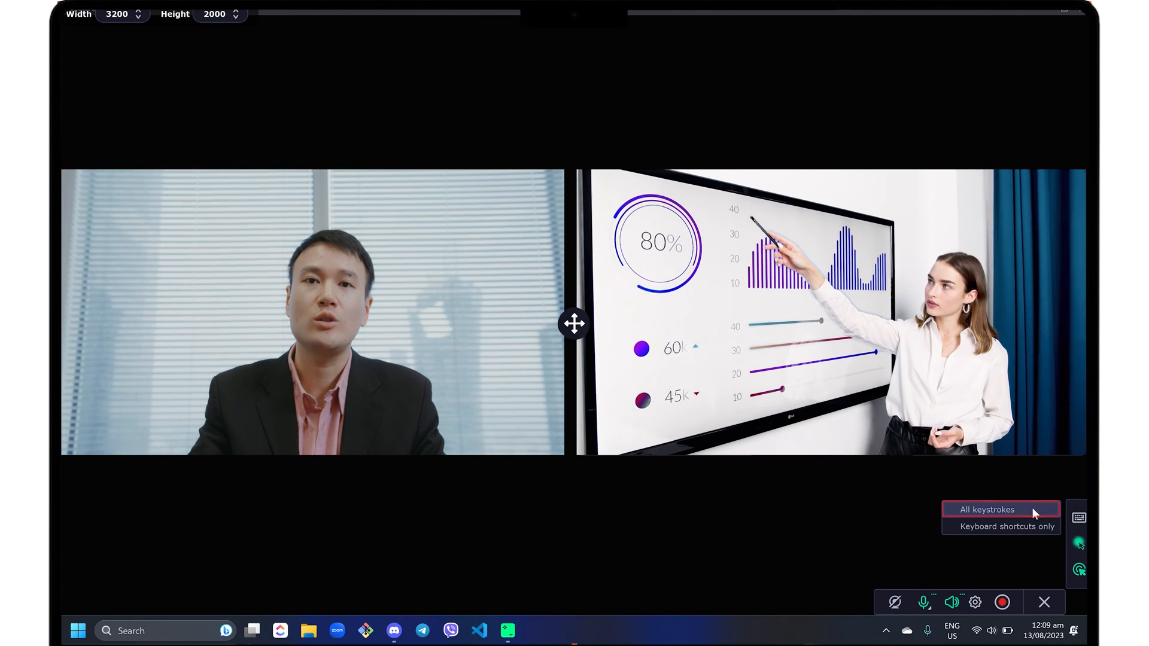
{"action": "left_click", "coordinate": [986, 509]}
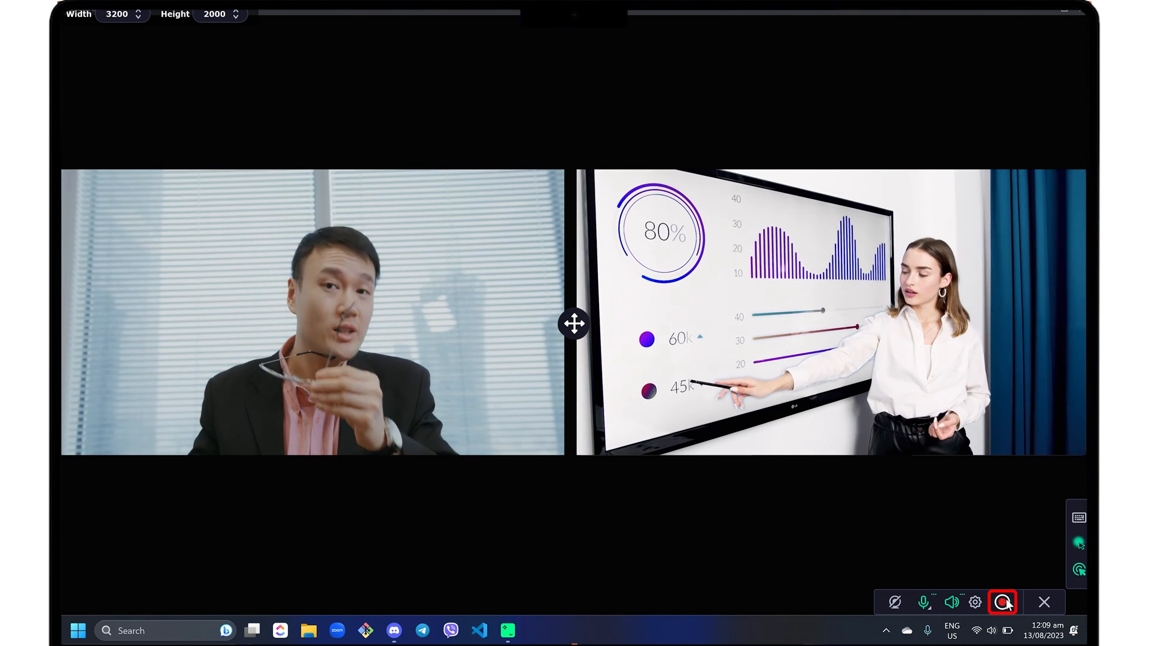
- Record the call, draw an arrow and text with the pencil tools, then clear them
{"action": "left_click", "coordinate": [1003, 602]}
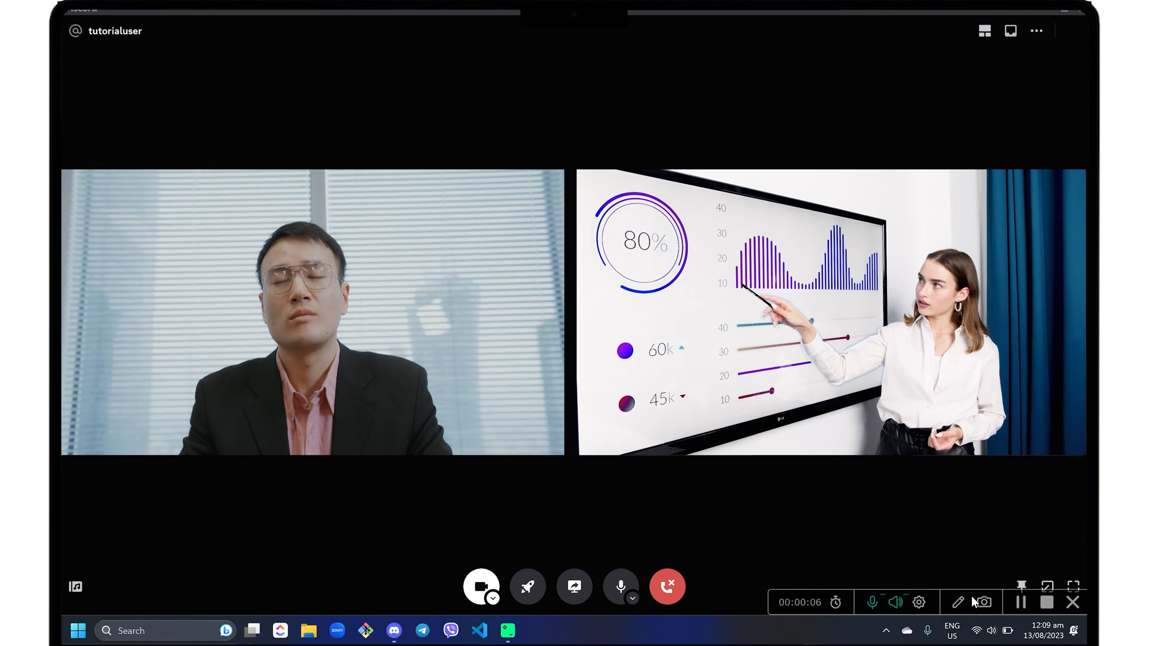
{"action": "left_click", "coordinate": [958, 602]}
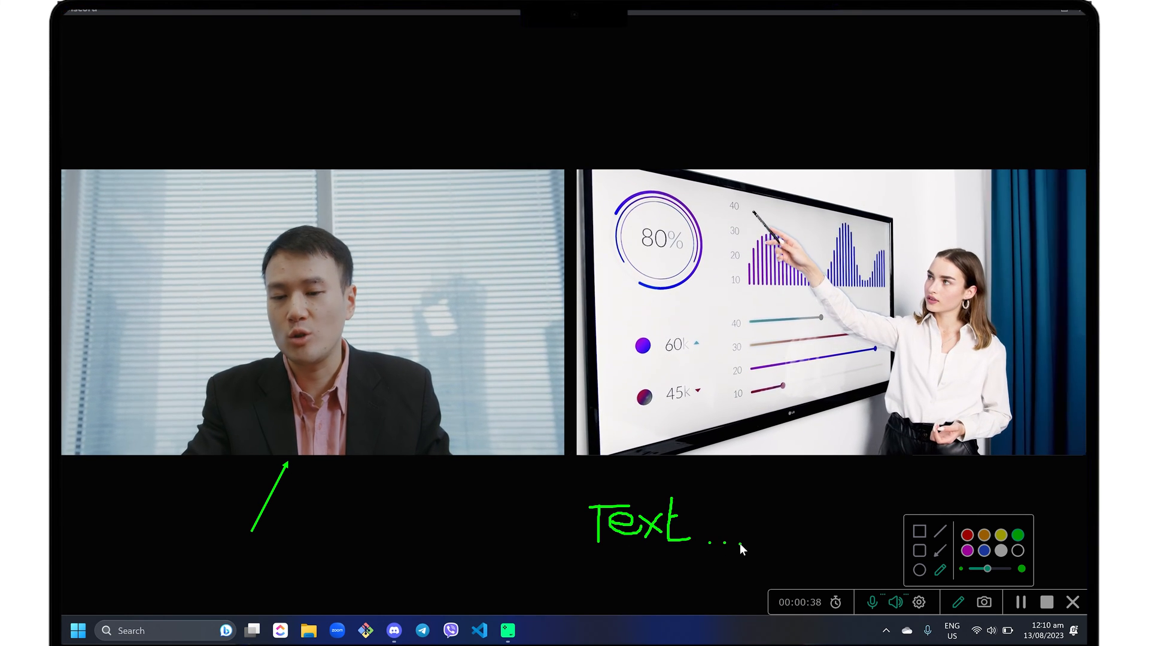
{"action": "left_click", "coordinate": [957, 602]}
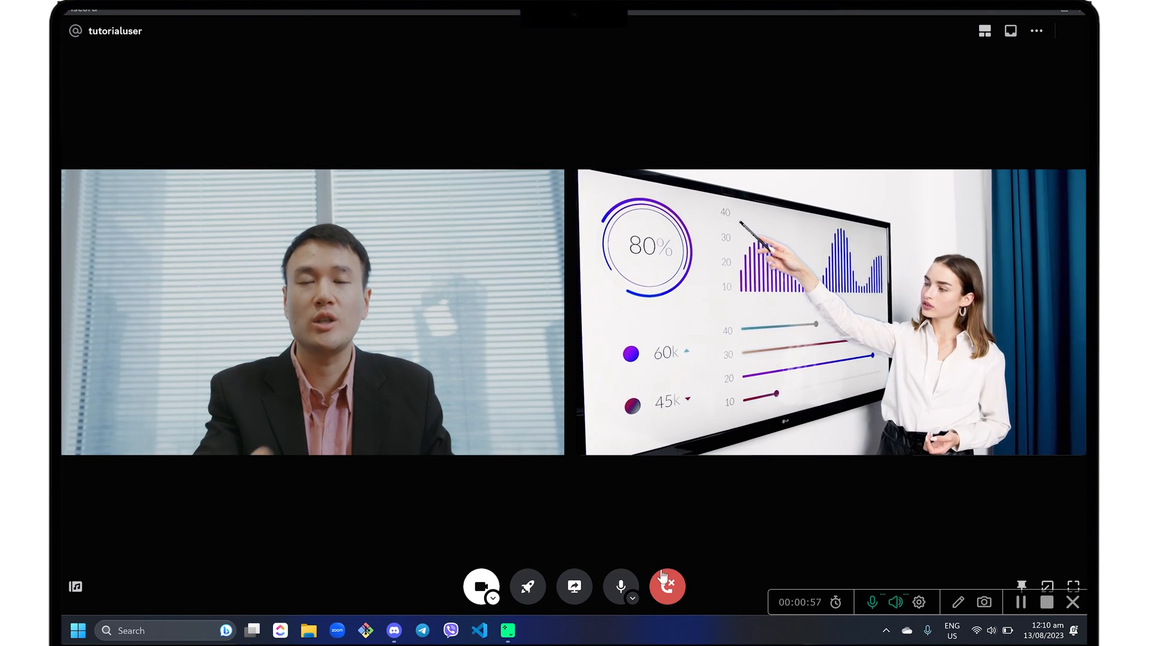
- Hang up the Discord call and stop the recording from the Movavi tray icon
{"action": "left_click", "coordinate": [666, 585]}
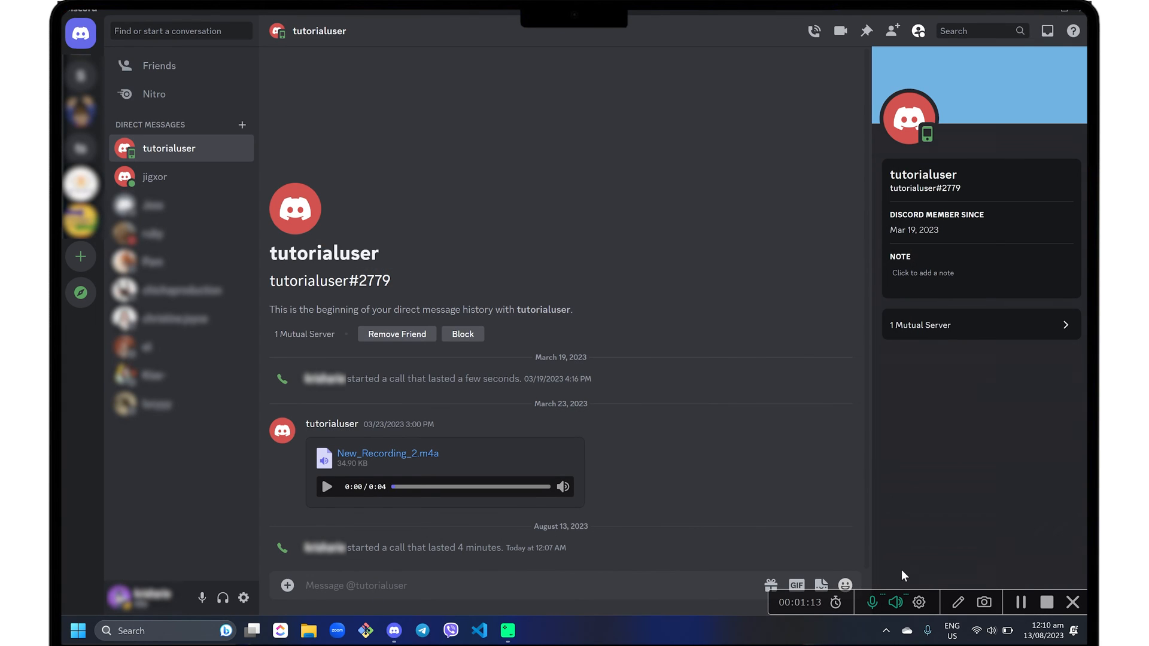
{"action": "mouse_move", "coordinate": [1047, 602]}
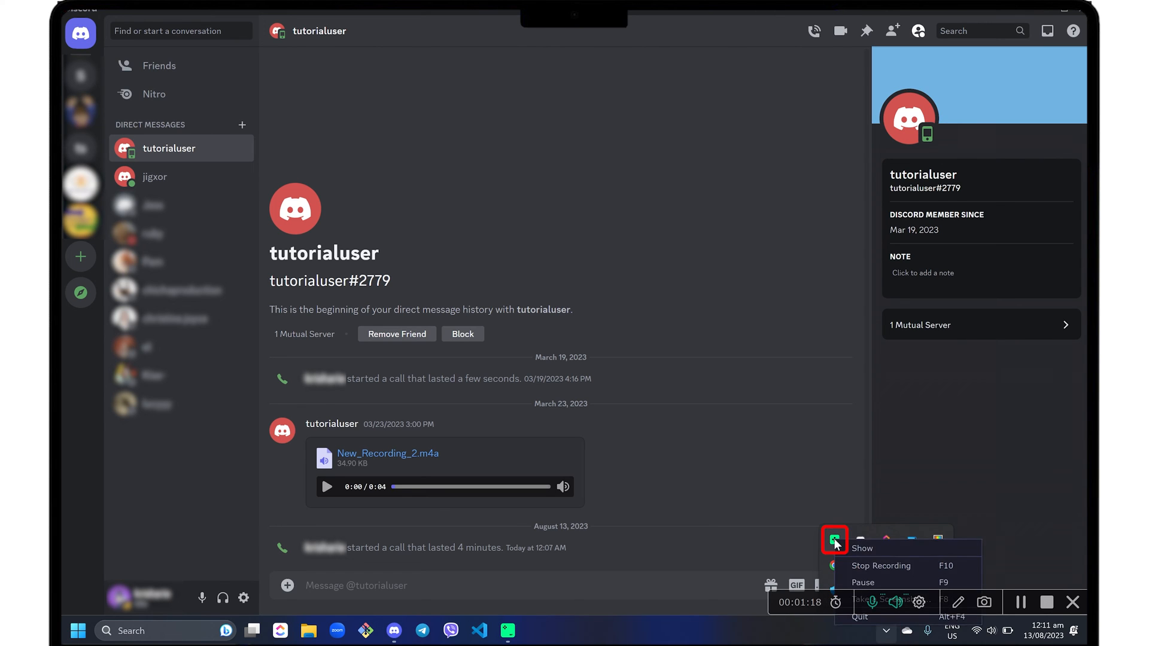
{"action": "mouse_move", "coordinate": [880, 566]}
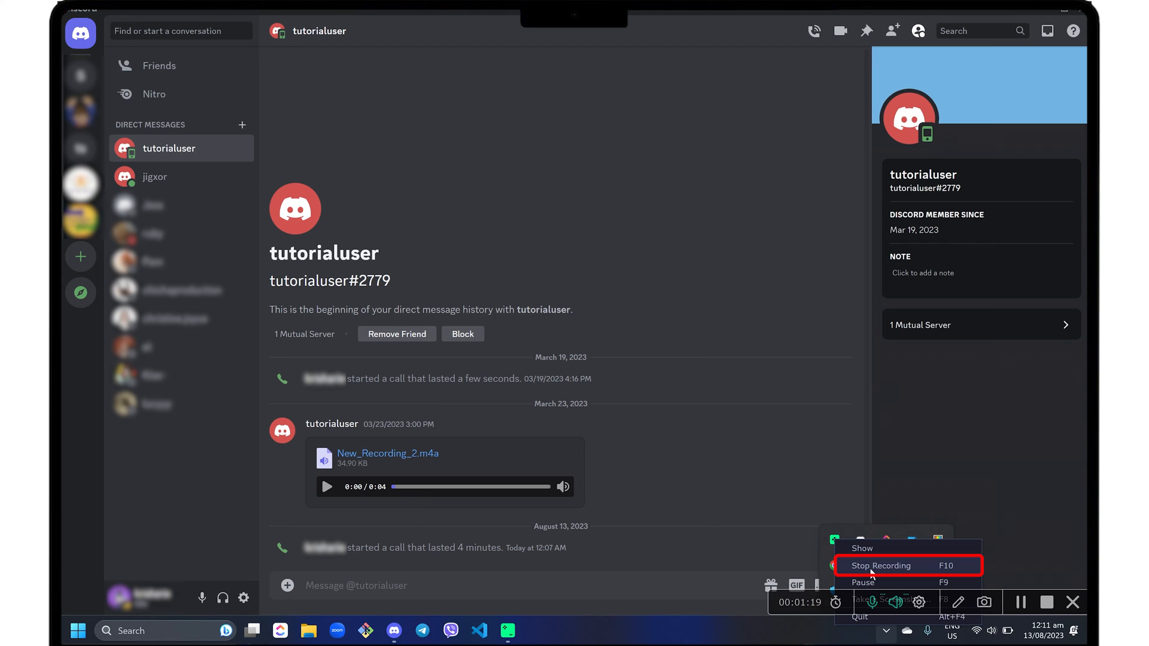
{"action": "left_click", "coordinate": [880, 565]}
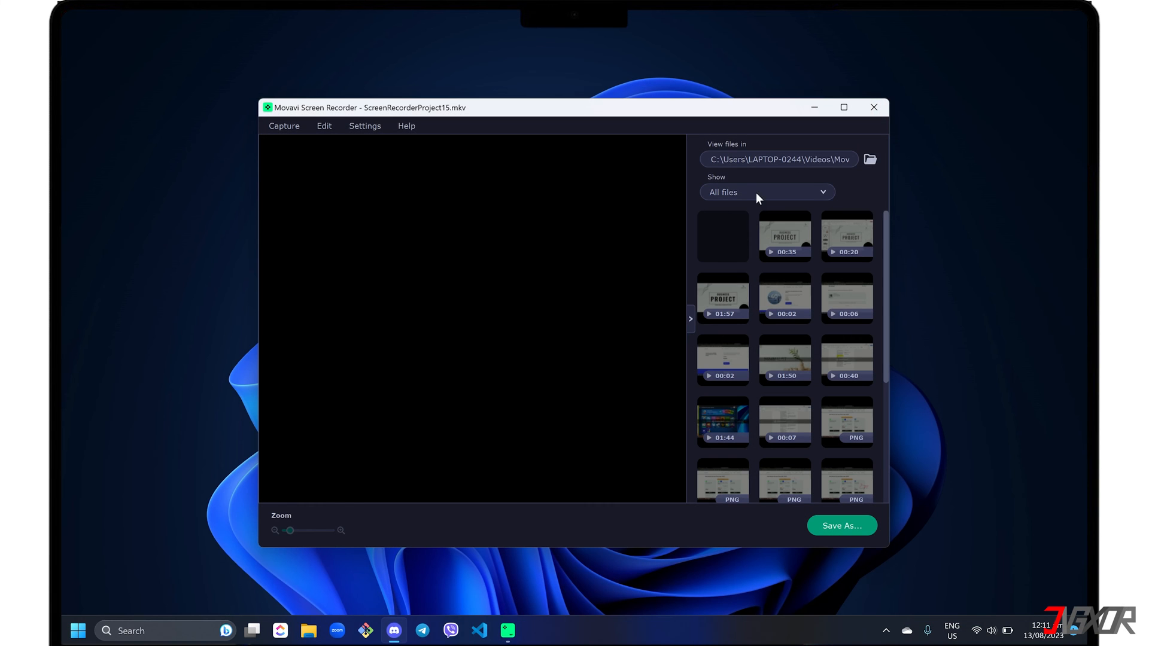
- Select the newest 01:19 recording thumbnail to load it in the preview player
{"action": "left_click", "coordinate": [721, 234]}
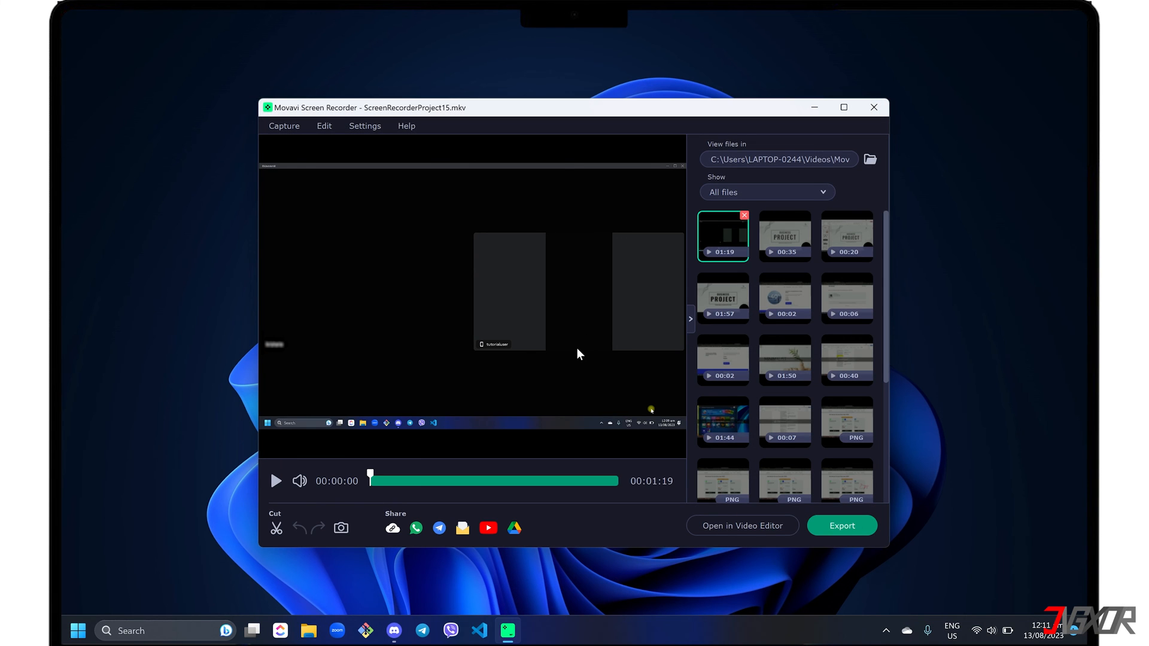
{"action": "mouse_move", "coordinate": [276, 528]}
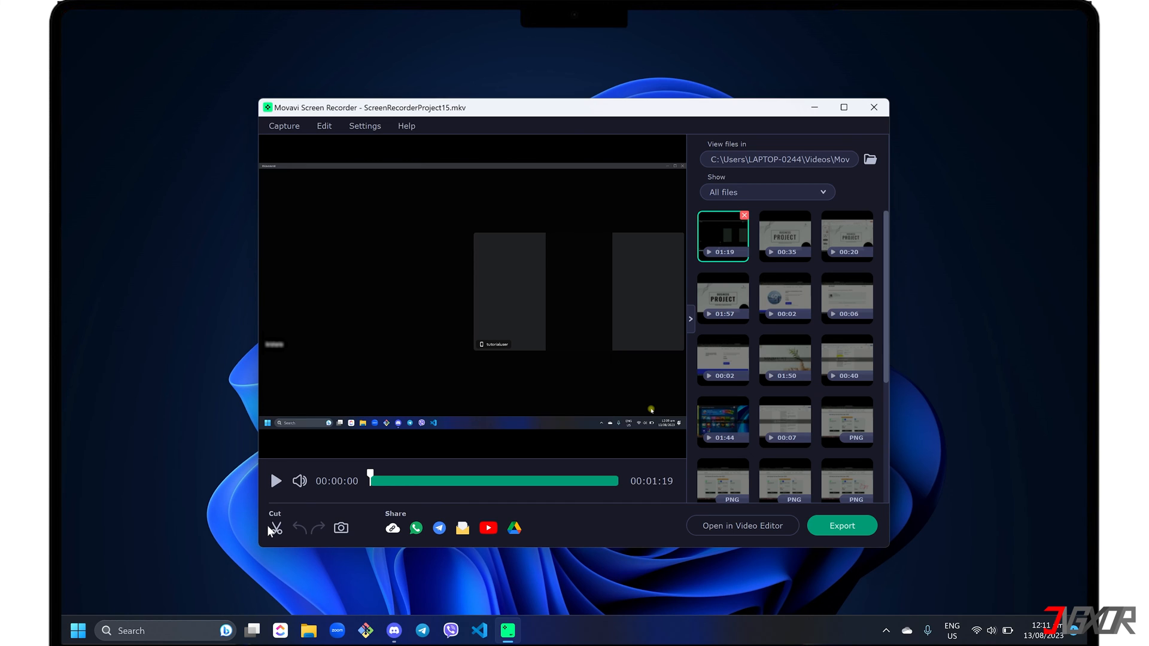
{"action": "mouse_move", "coordinate": [341, 527]}
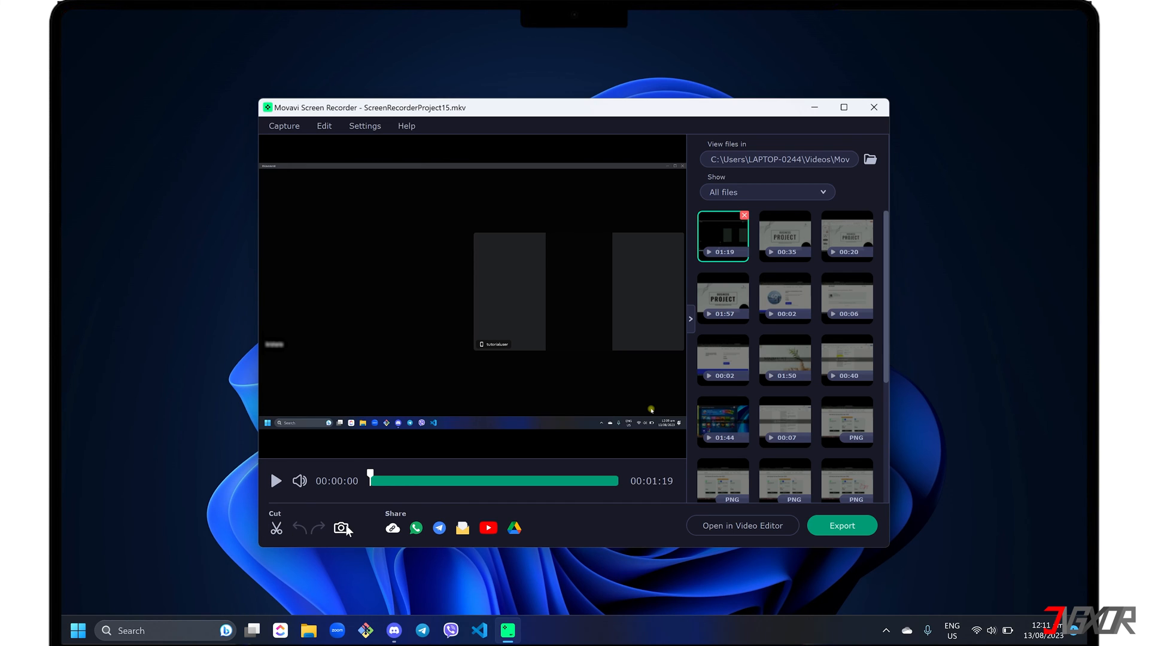
{"action": "mouse_move", "coordinate": [742, 525]}
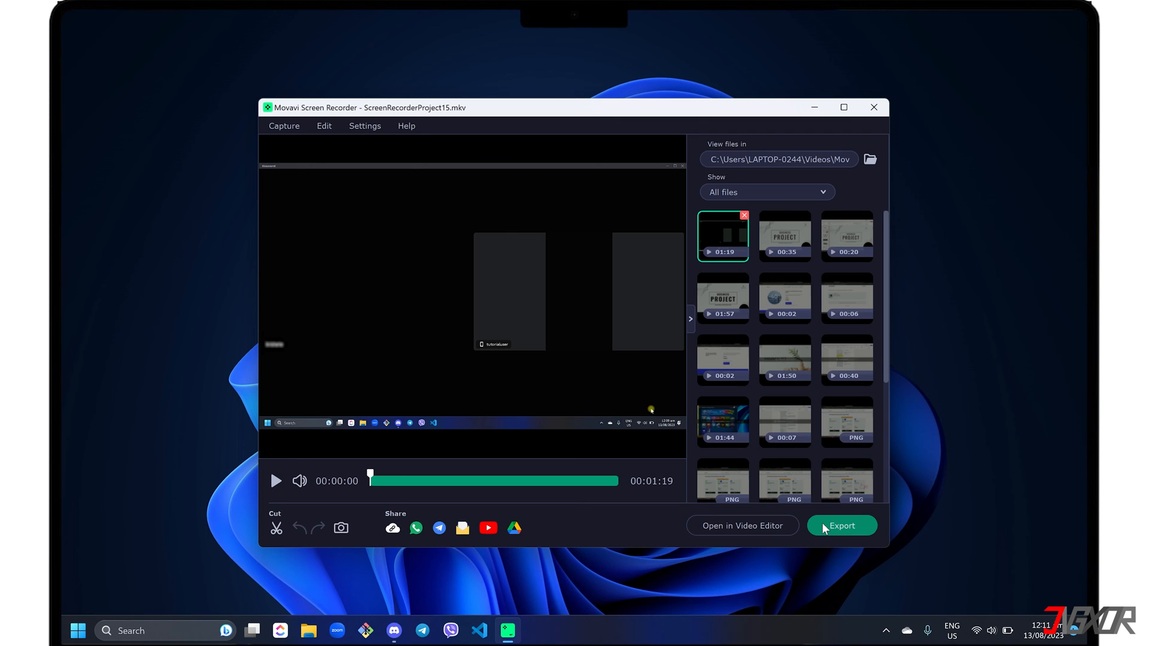
- Export the recording as an MP4 file named DiscordMeeting_1
{"action": "left_click", "coordinate": [841, 525]}
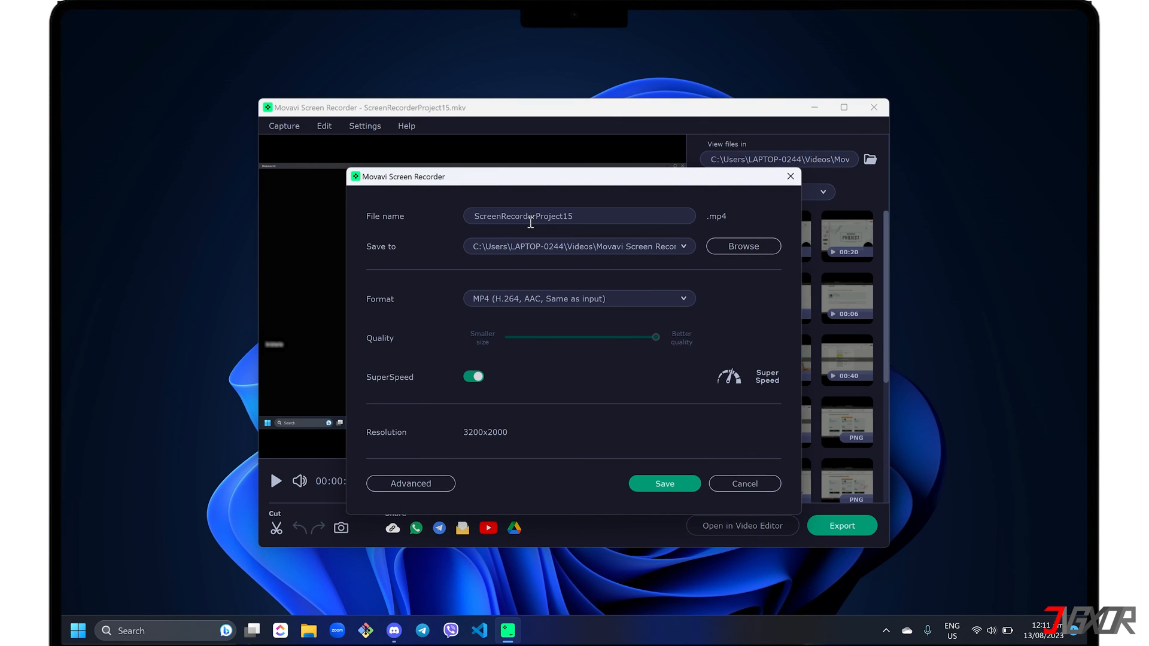
{"action": "type", "text": "DiscordMeeting_1"}
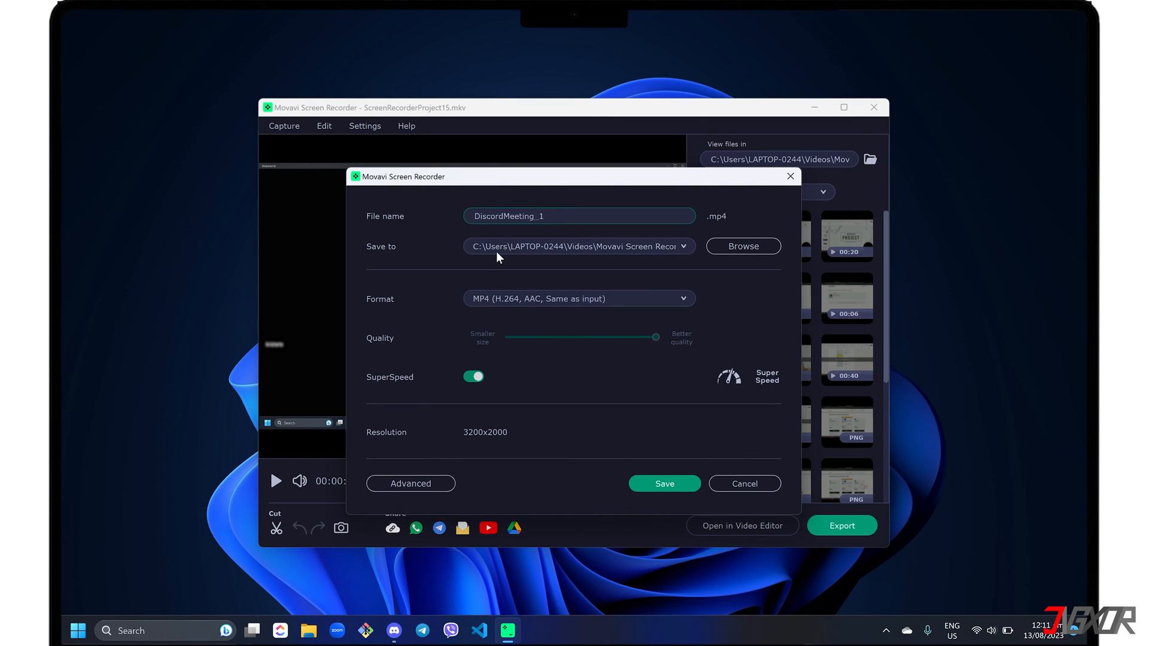
{"action": "left_click", "coordinate": [578, 298]}
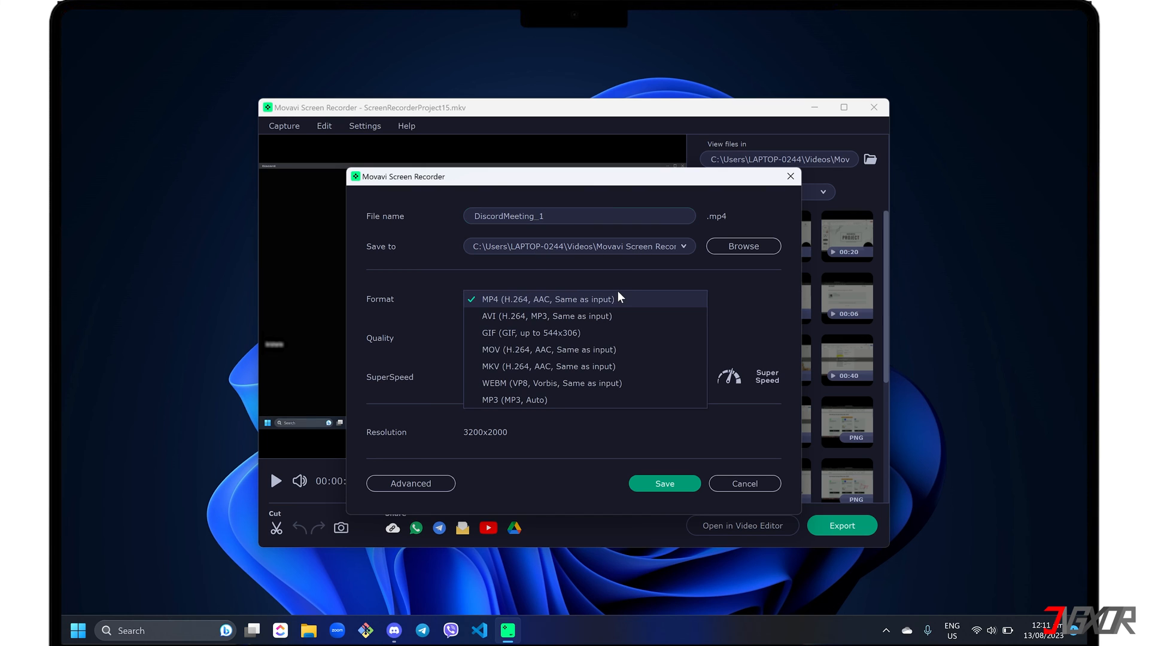
{"action": "mouse_move", "coordinate": [553, 309]}
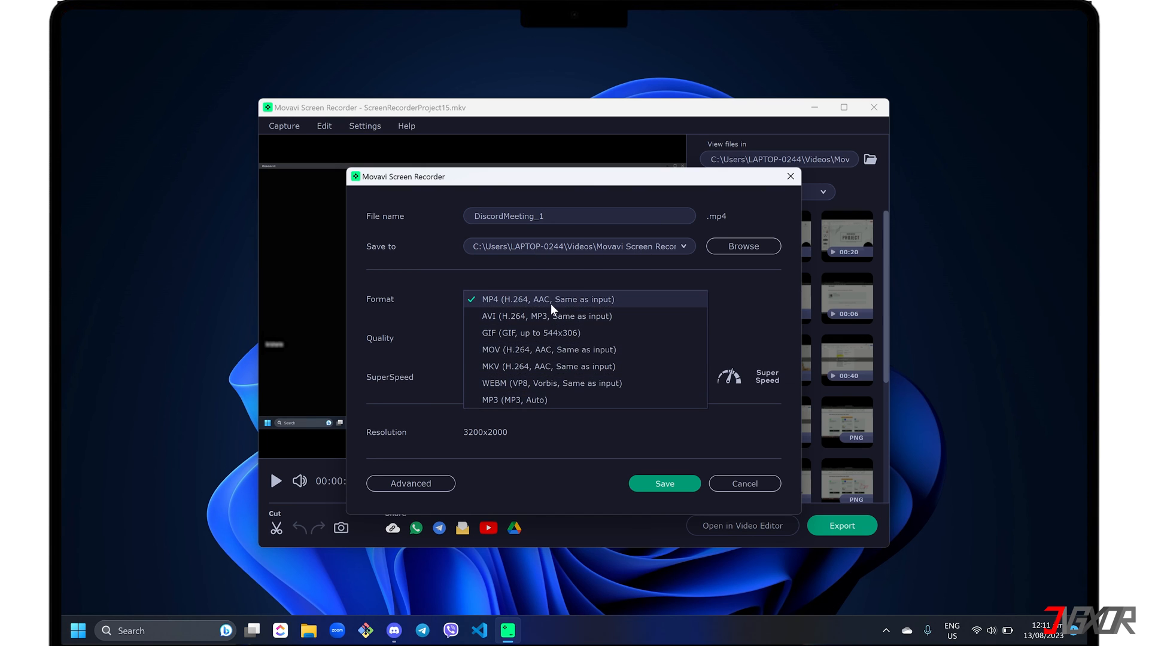
{"action": "left_click", "coordinate": [547, 299]}
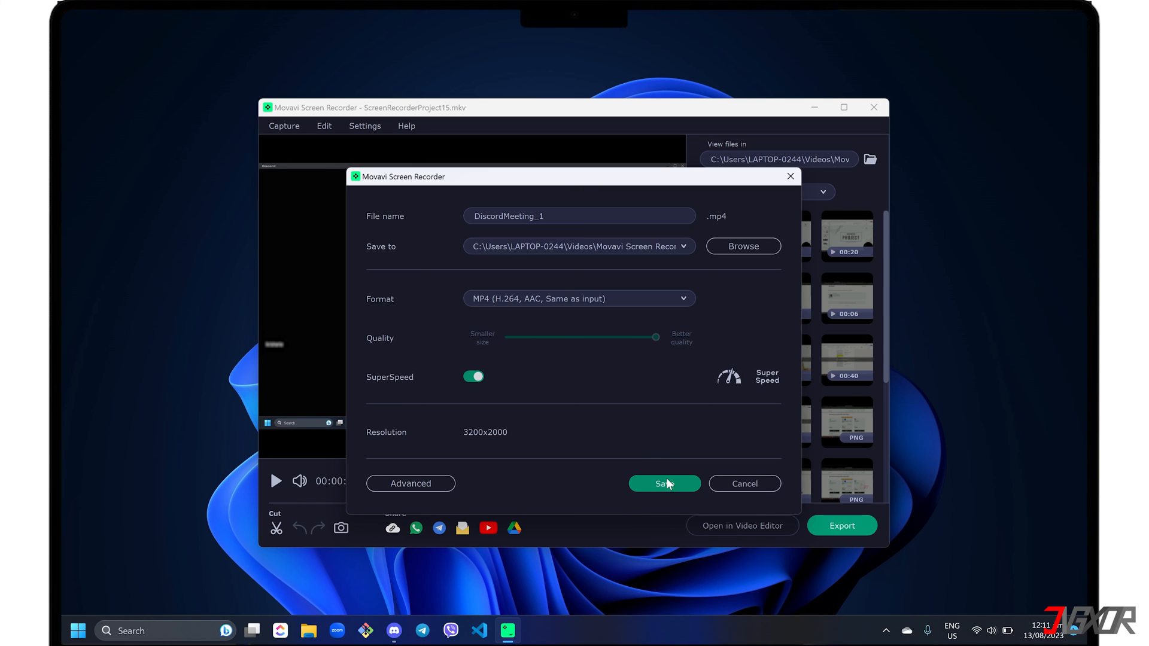
{"action": "left_click", "coordinate": [663, 484]}
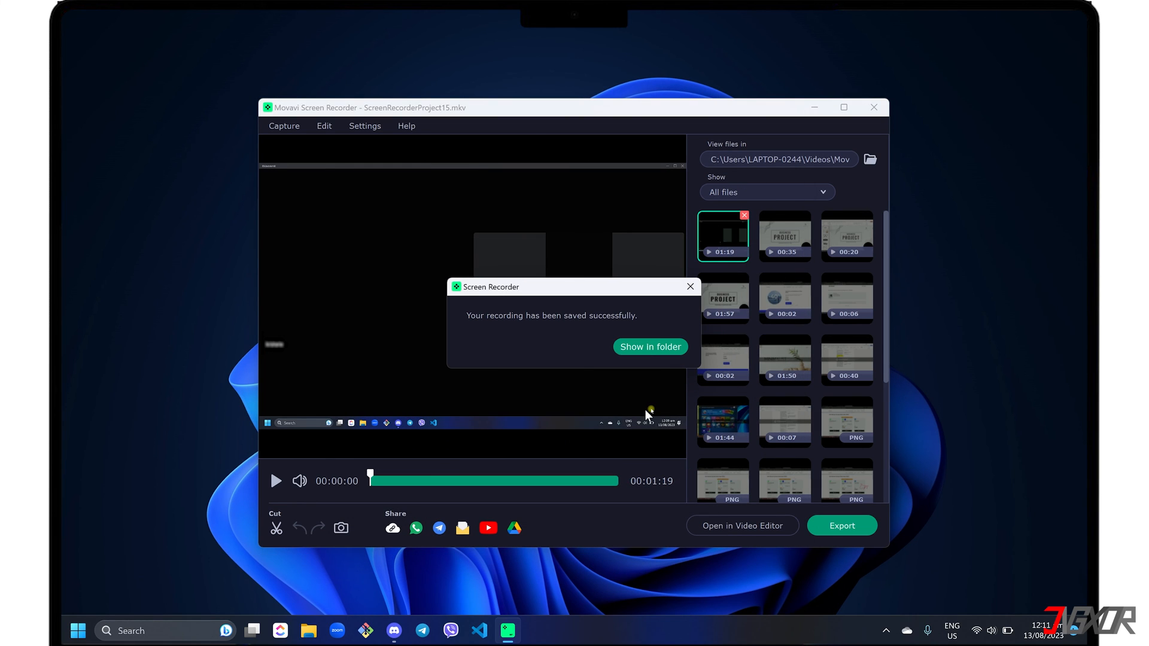
{"action": "mouse_move", "coordinate": [648, 347]}
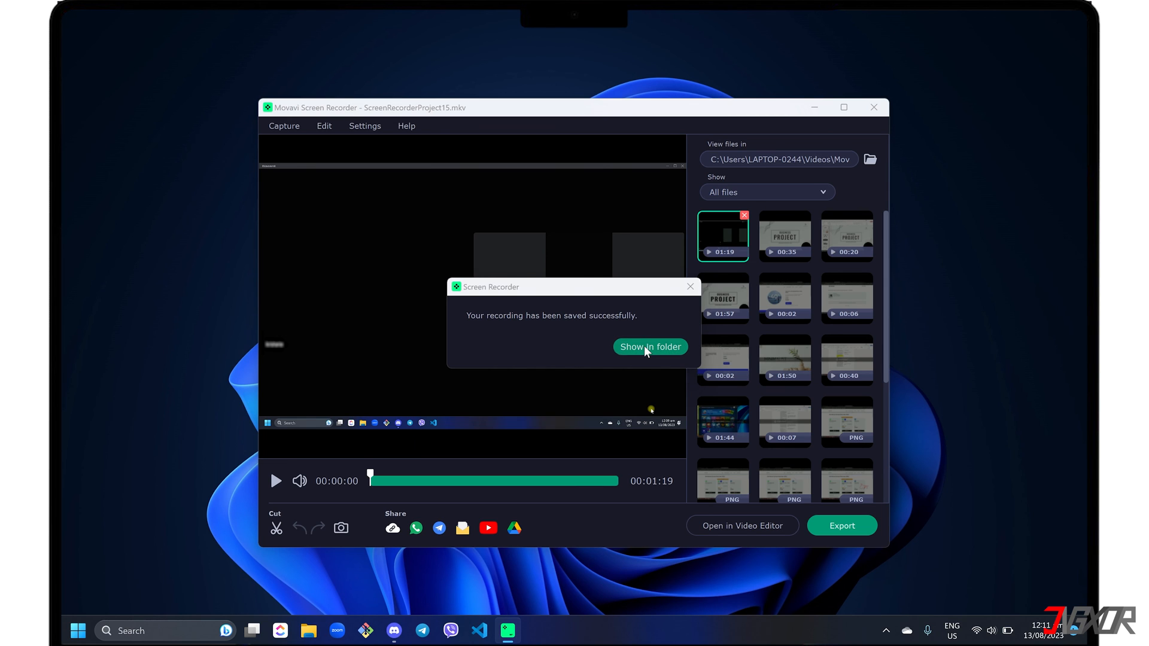
- Show the saved DiscordMeeting_1 recording in its folder from the success dialog
{"action": "left_click", "coordinate": [649, 347]}
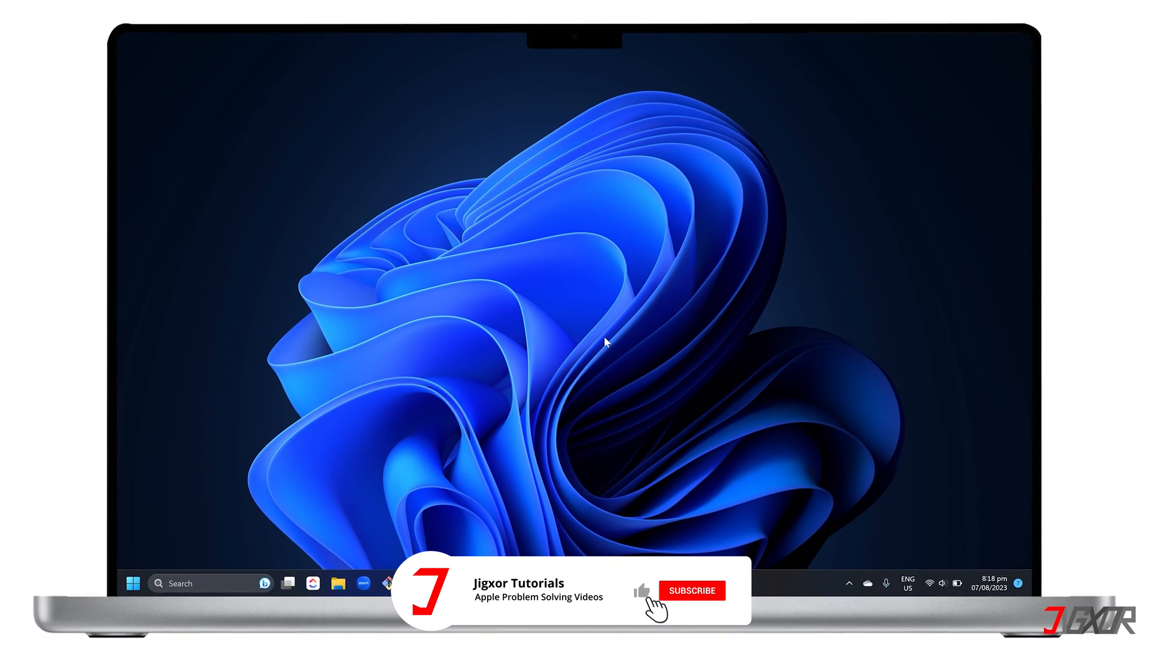
{"action": "left_click", "coordinate": [692, 590]}
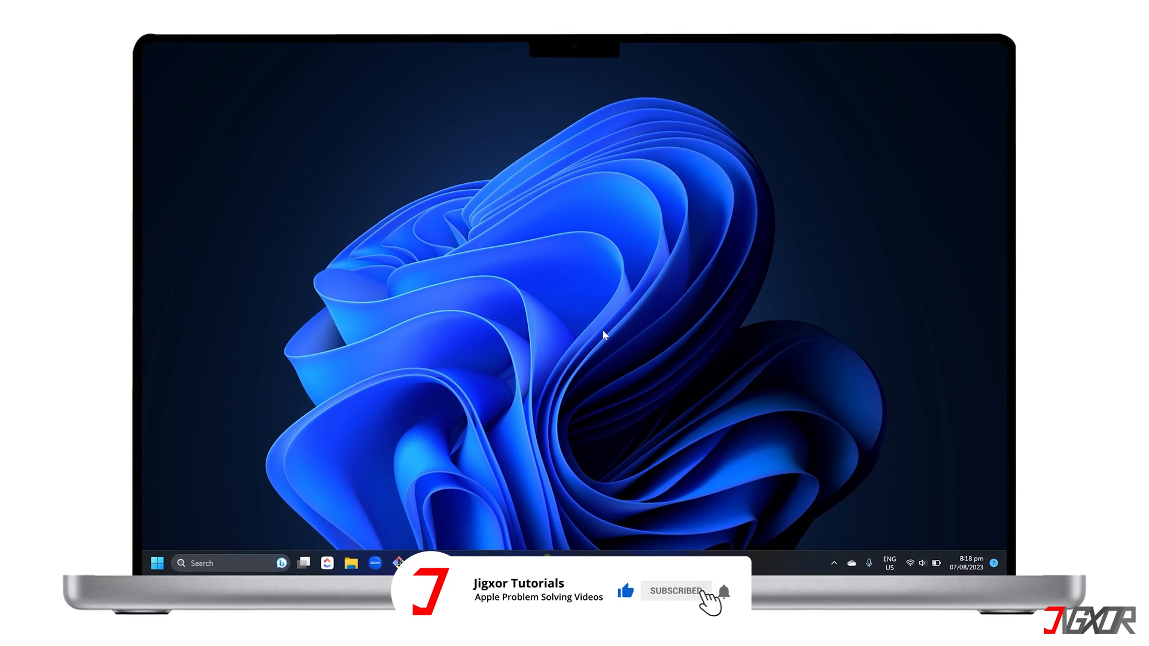